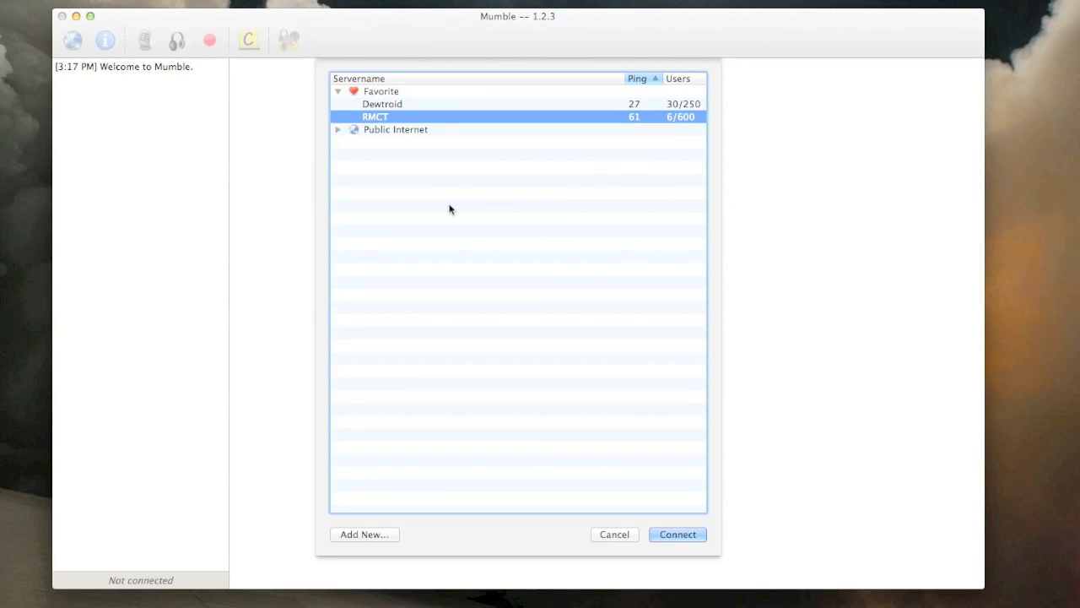
pyautogui.moveTo(422, 526)
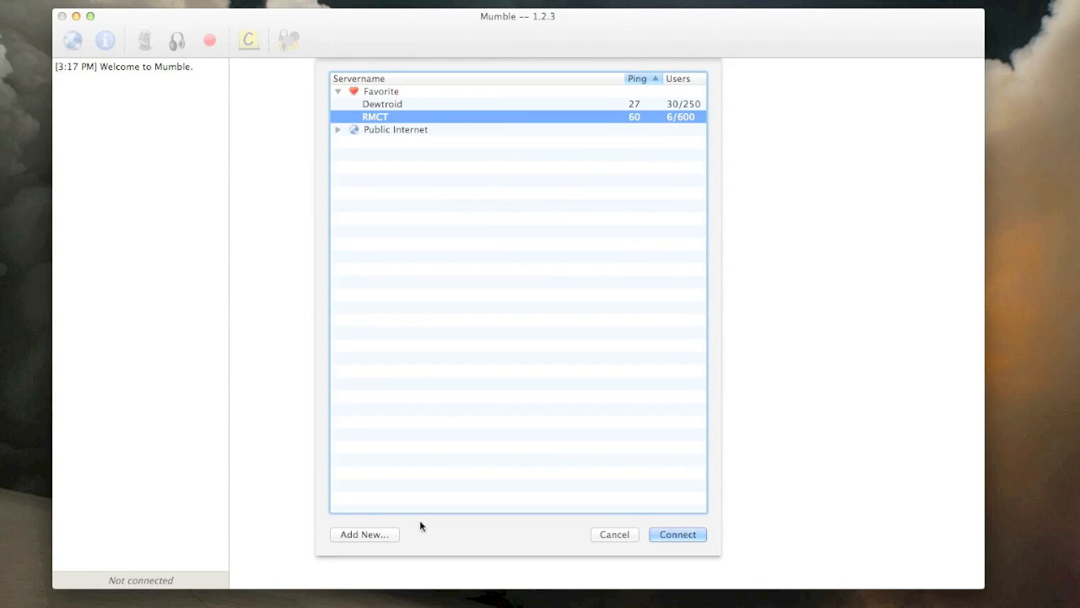
pyautogui.moveTo(368, 251)
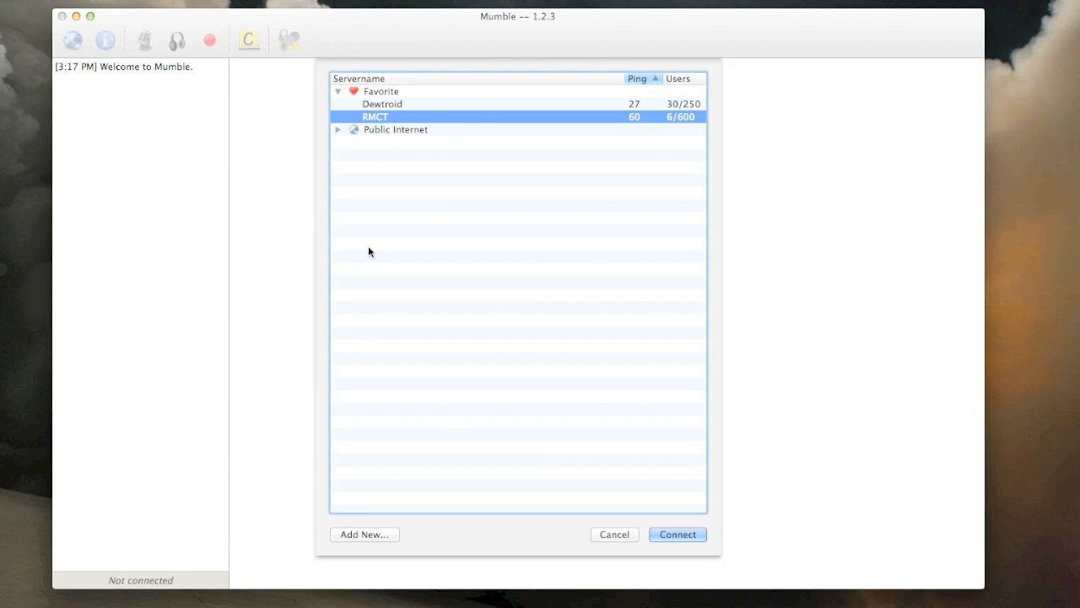
# - Start a new favourite server labelled Project Ares at address mc.oc.tc
pyautogui.click(337, 128)
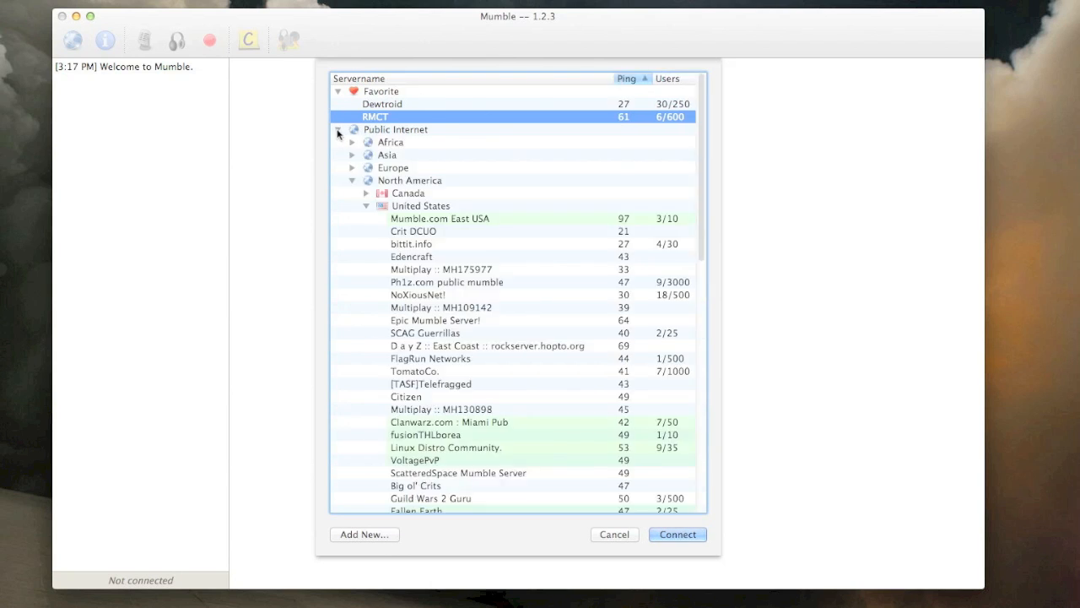
pyautogui.click(338, 128)
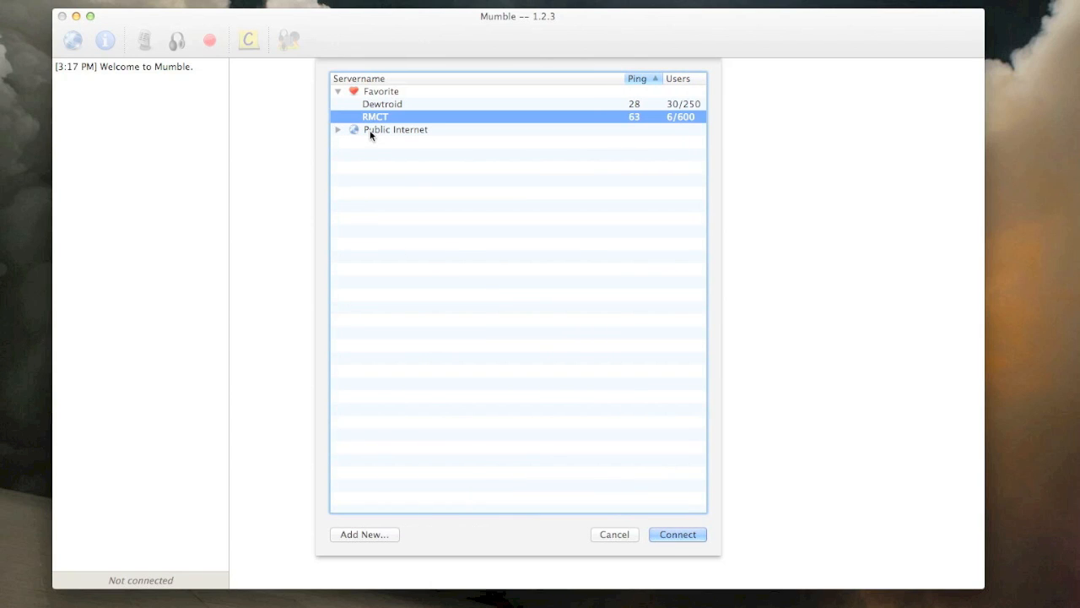
pyautogui.moveTo(434, 405)
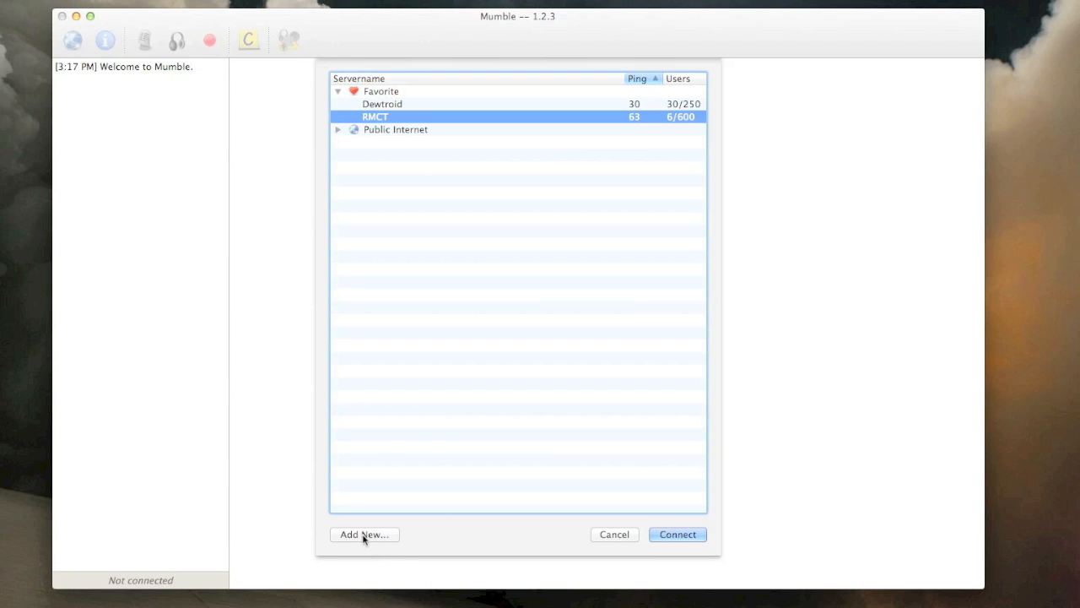
pyautogui.click(365, 534)
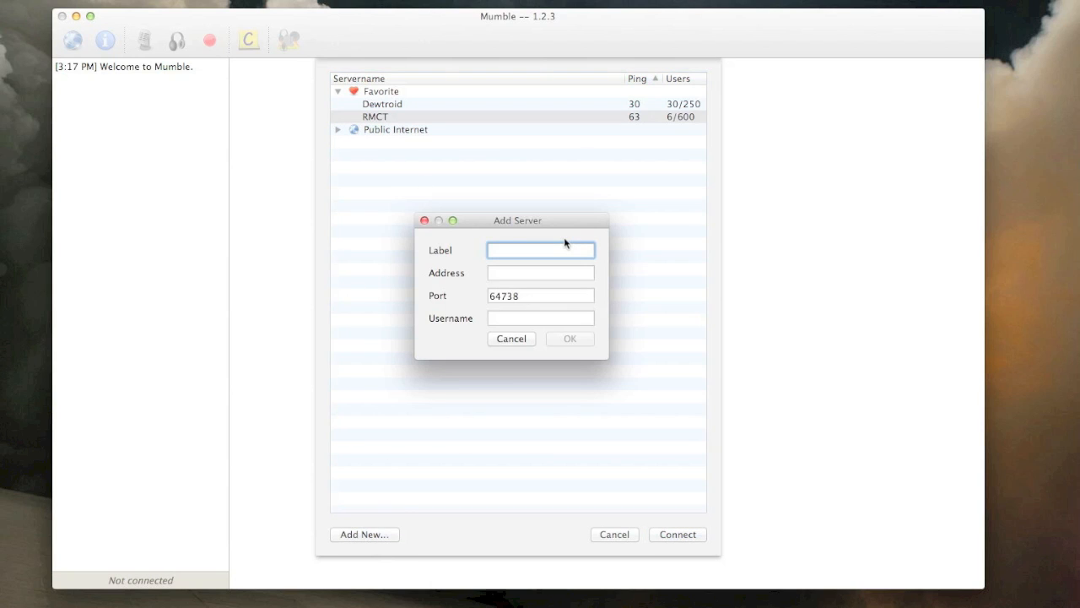
pyautogui.write('Project Ares')
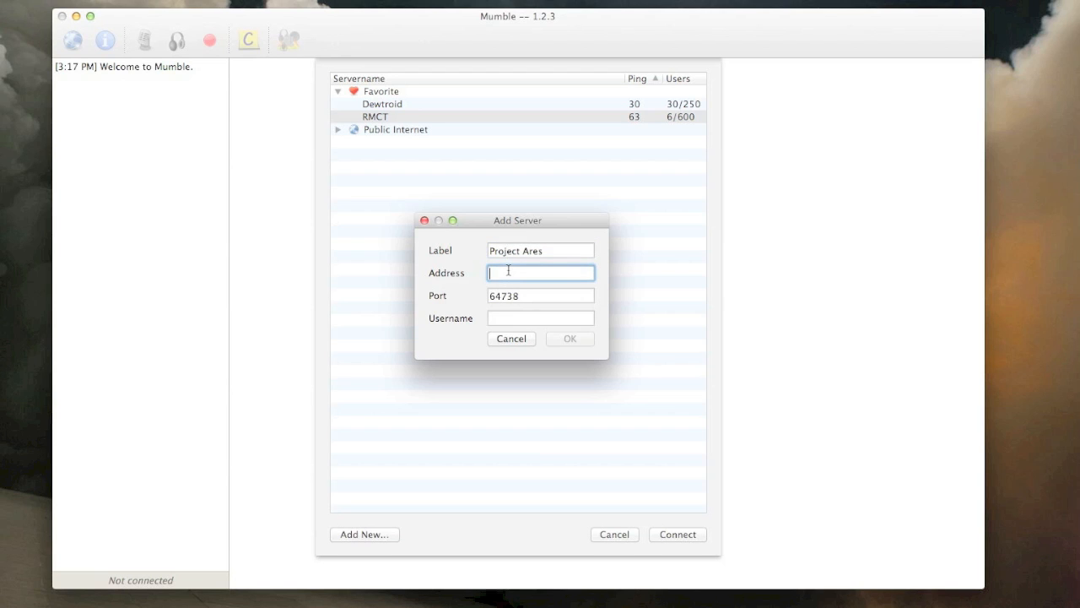
pyautogui.write('mc.oc.tc')
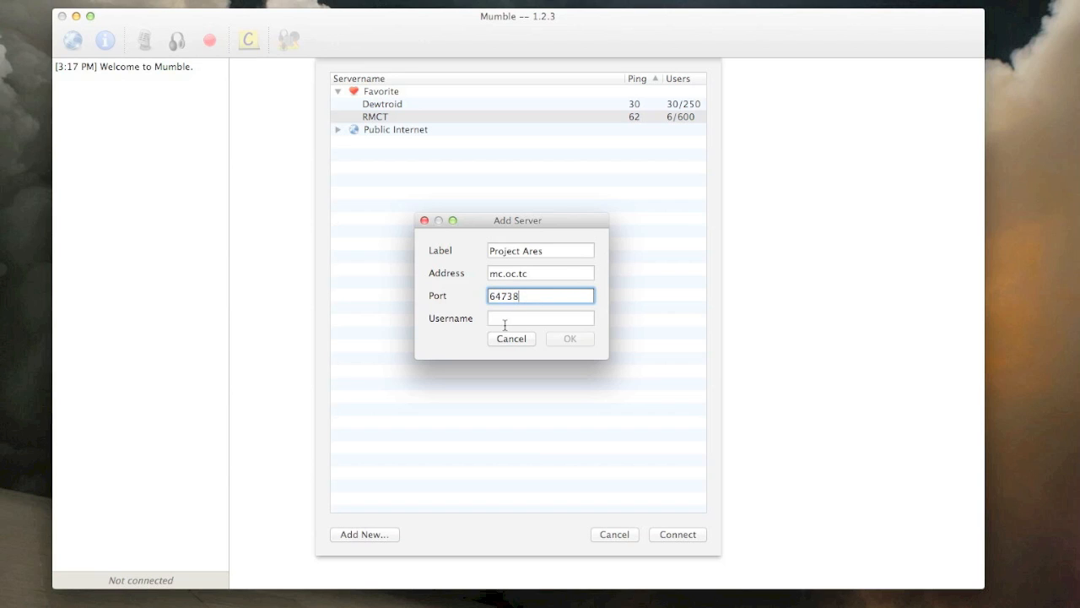
# - Enter the username CacklingPanda and save the new server entry
pyautogui.write('Cackling')
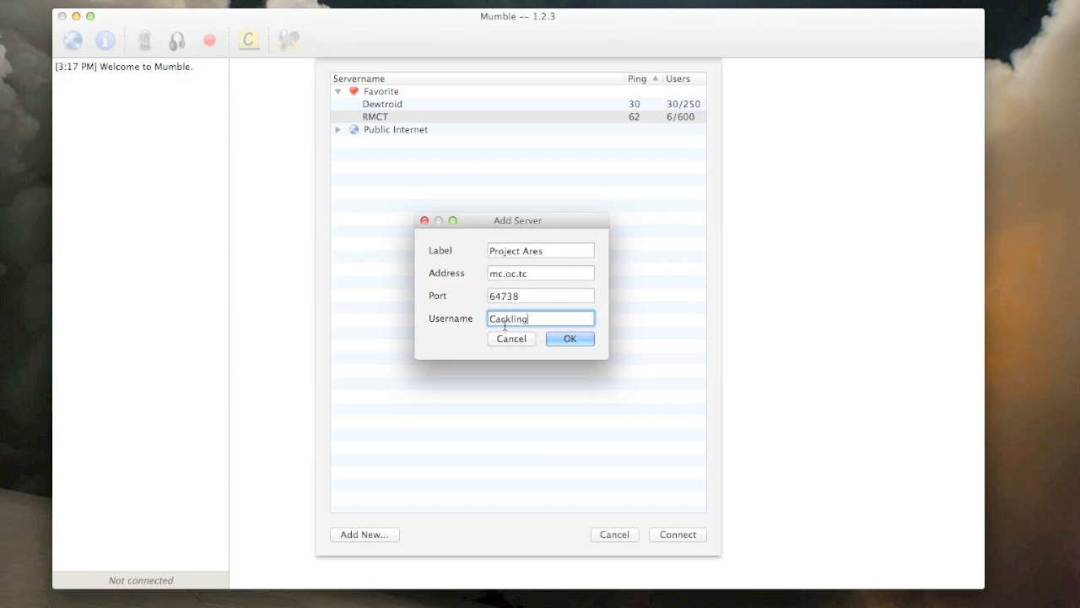
pyautogui.write('Pand')
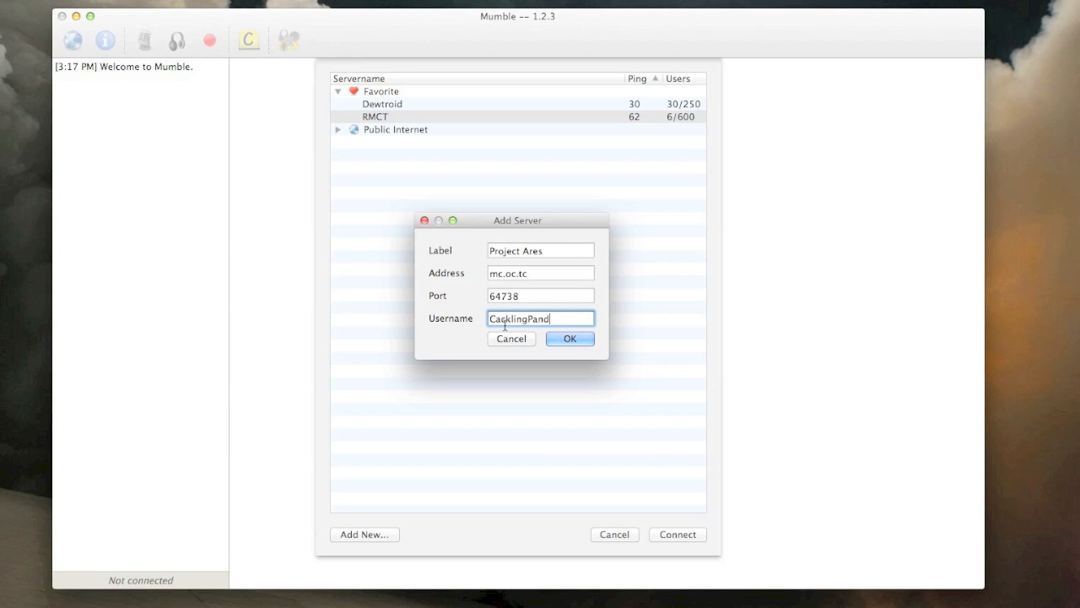
pyautogui.write('a')
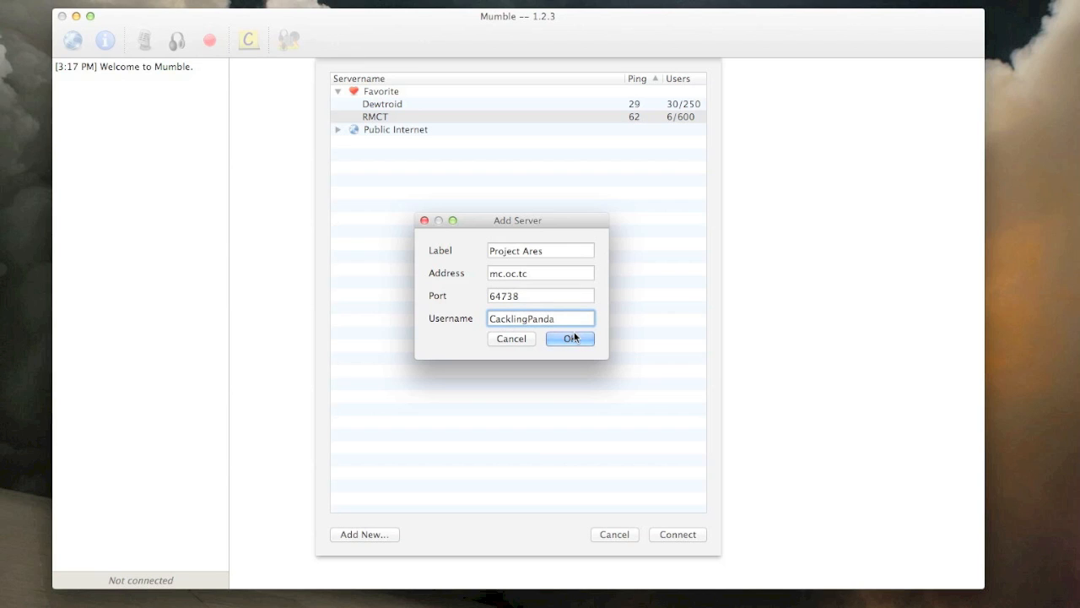
pyautogui.click(570, 338)
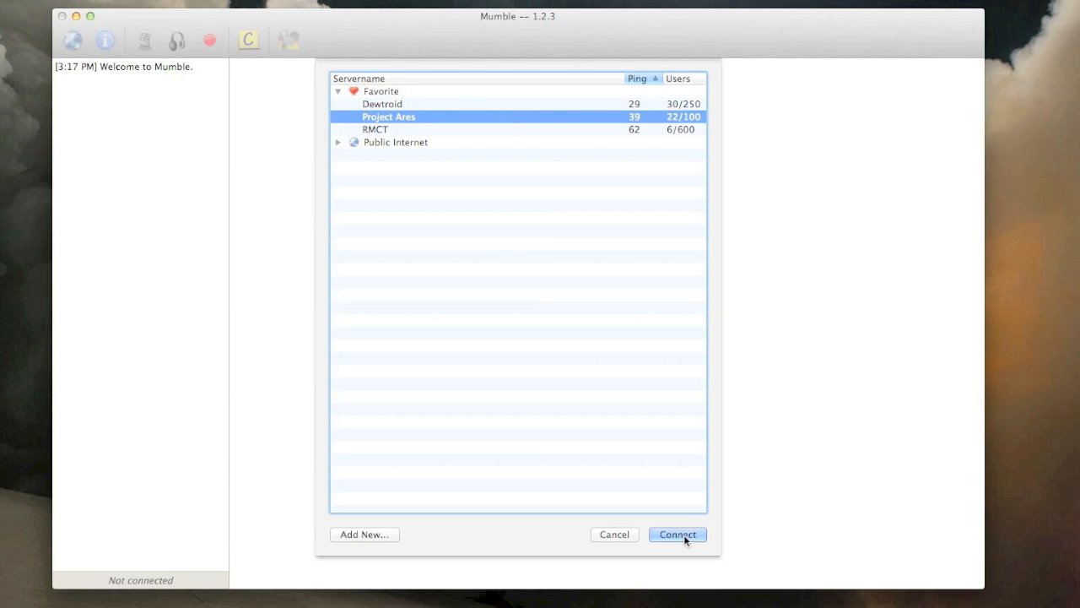
# - Connect to the Project Ares server and look down its channel tree
pyautogui.click(677, 533)
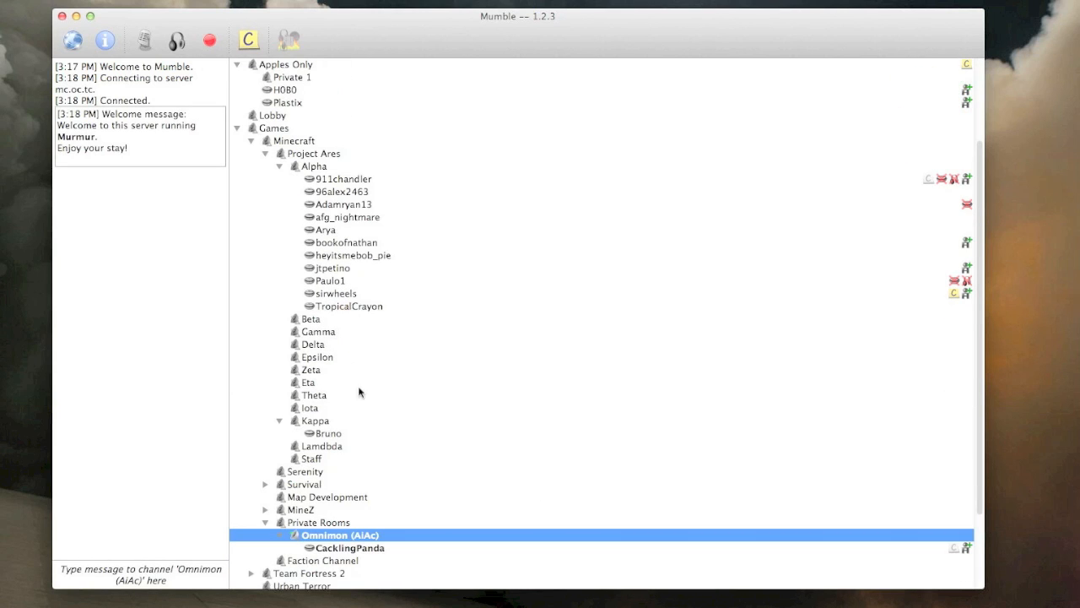
pyautogui.moveTo(260, 148)
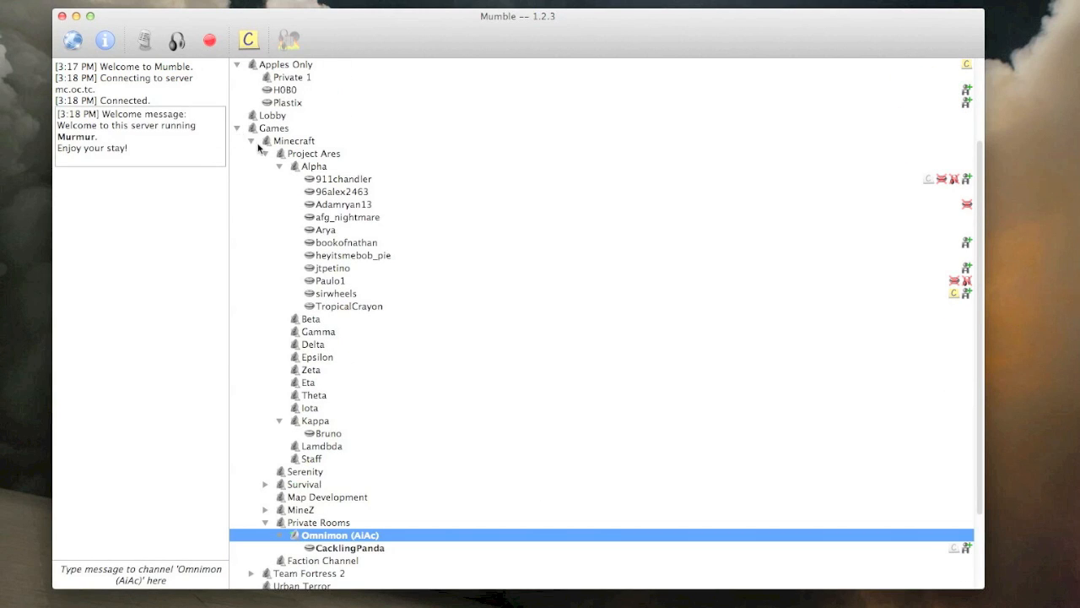
pyautogui.moveTo(282, 308)
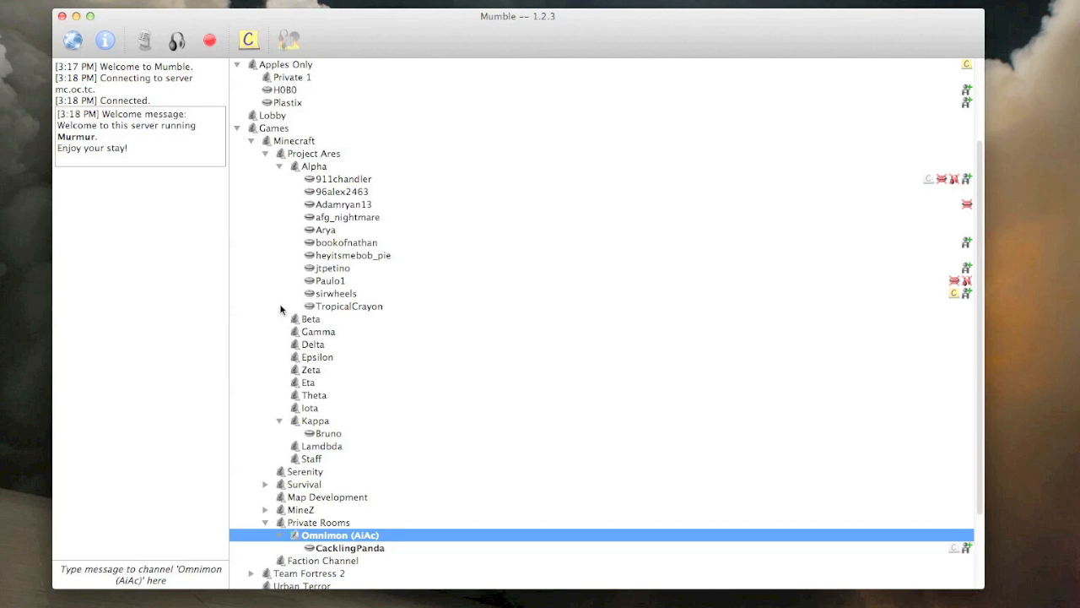
pyautogui.scroll(-3)
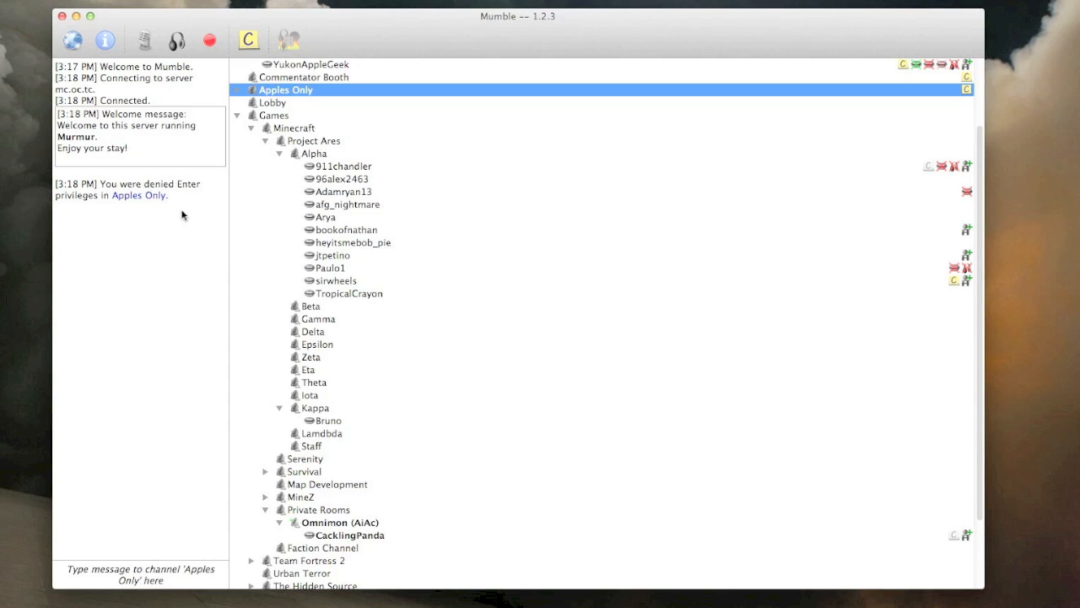
pyautogui.moveTo(226, 295)
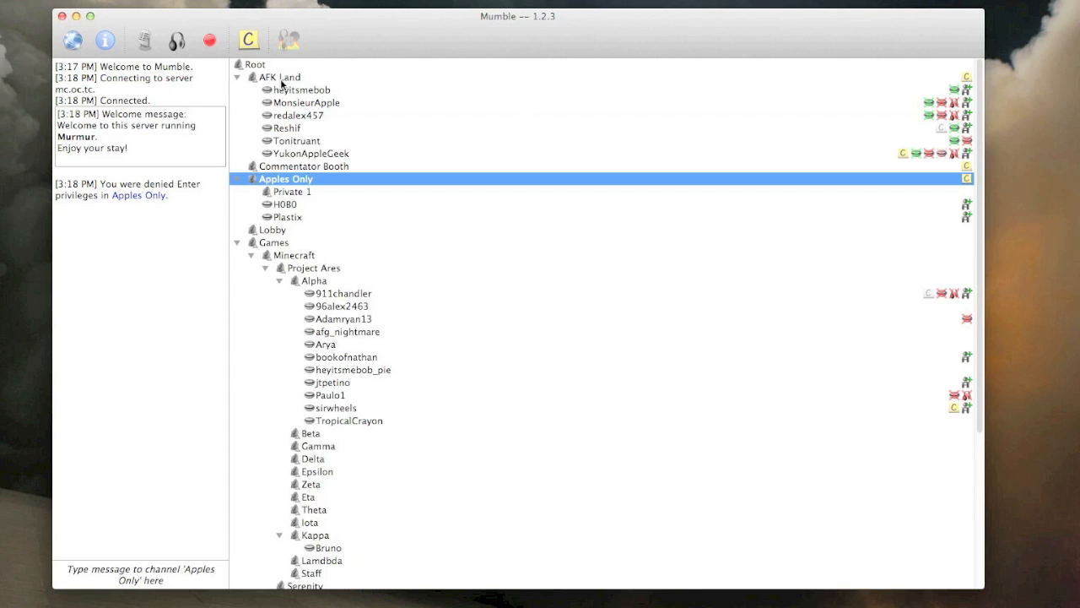
pyautogui.moveTo(279, 77)
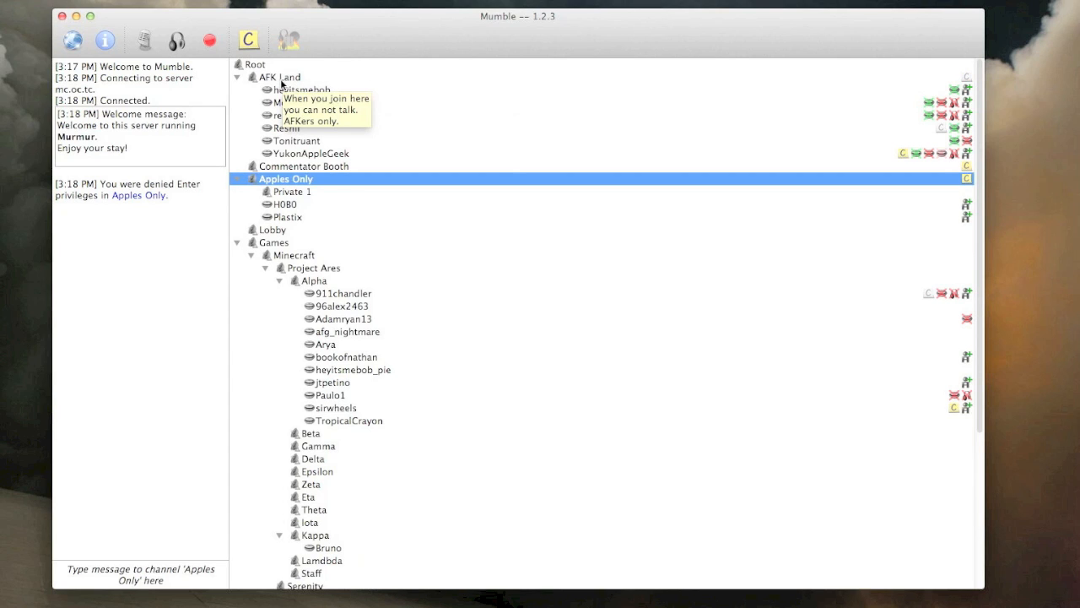
pyautogui.click(278, 77)
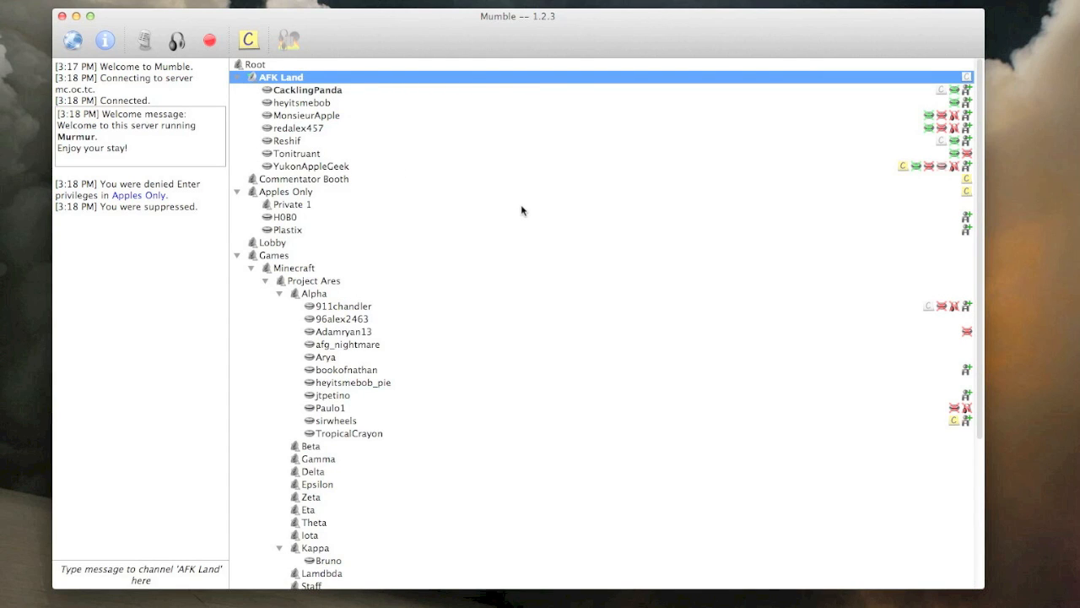
pyautogui.scroll(-3)
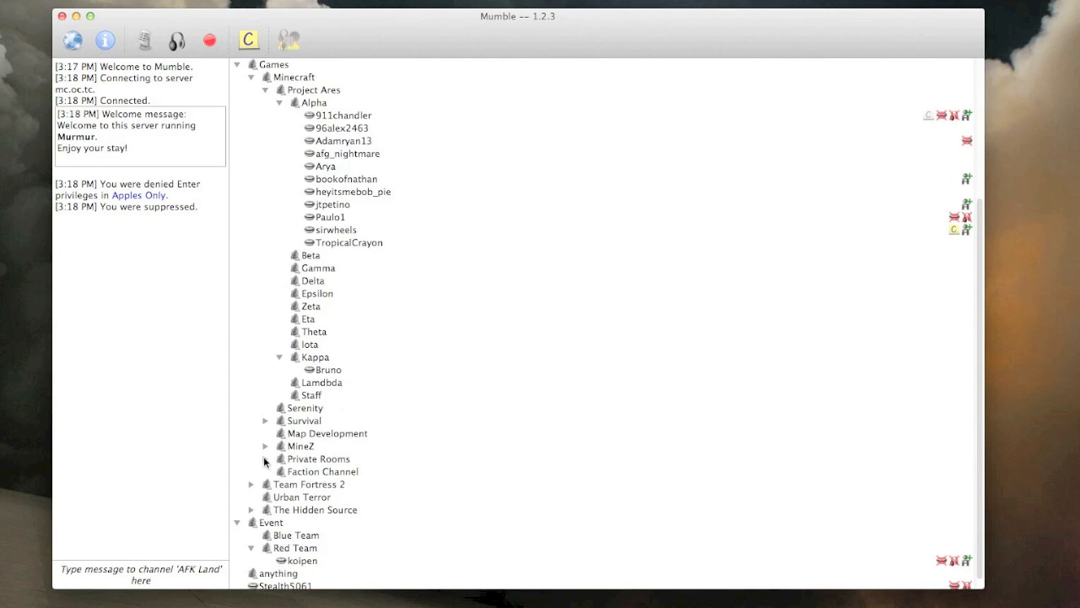
pyautogui.click(265, 459)
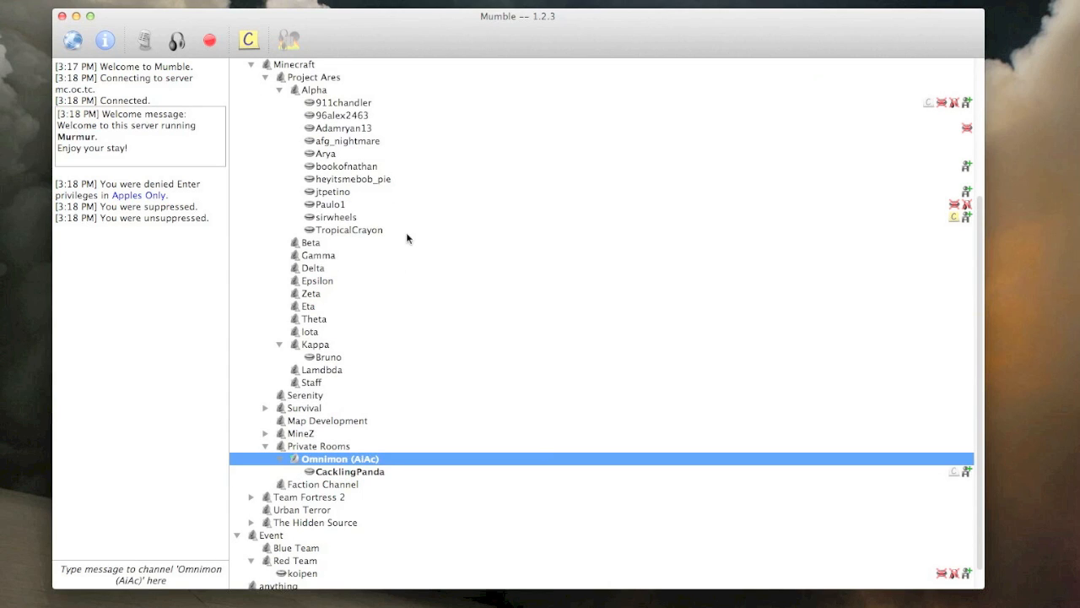
pyautogui.moveTo(232, 139)
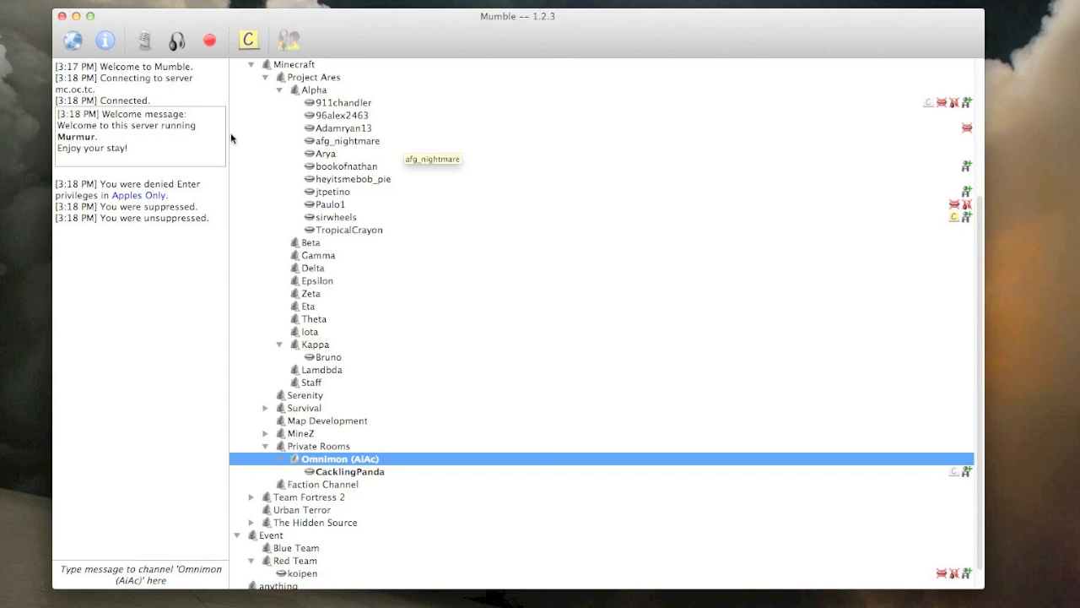
pyautogui.click(144, 40)
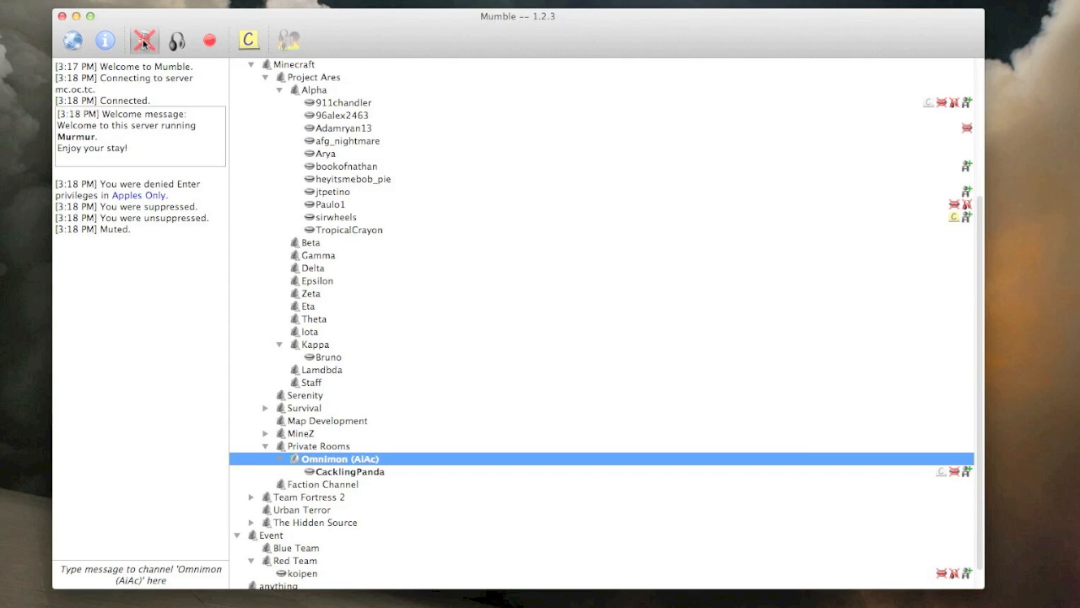
pyautogui.click(177, 40)
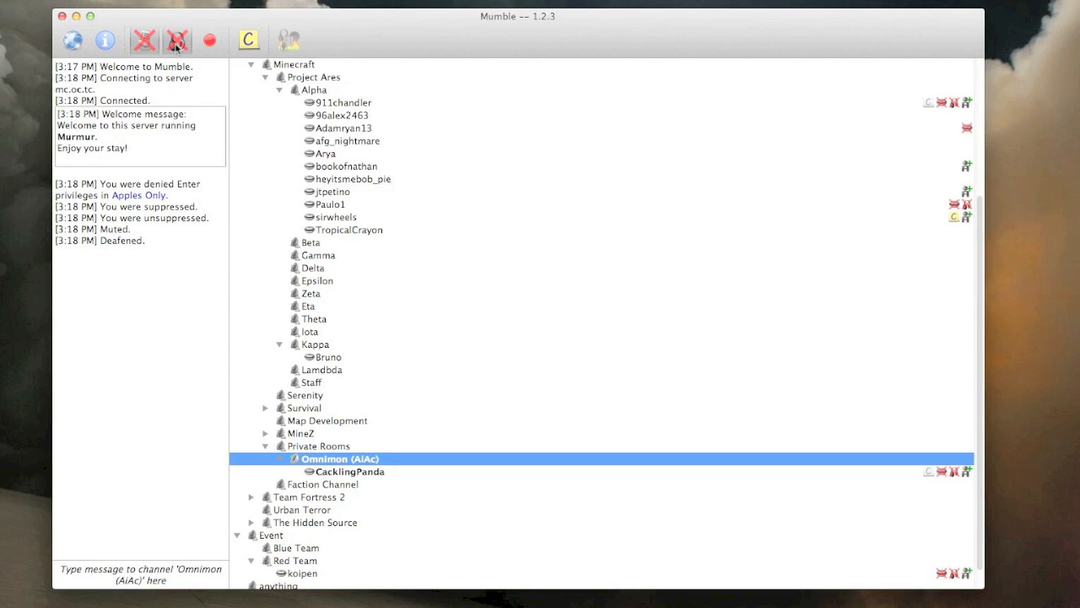
pyautogui.click(176, 41)
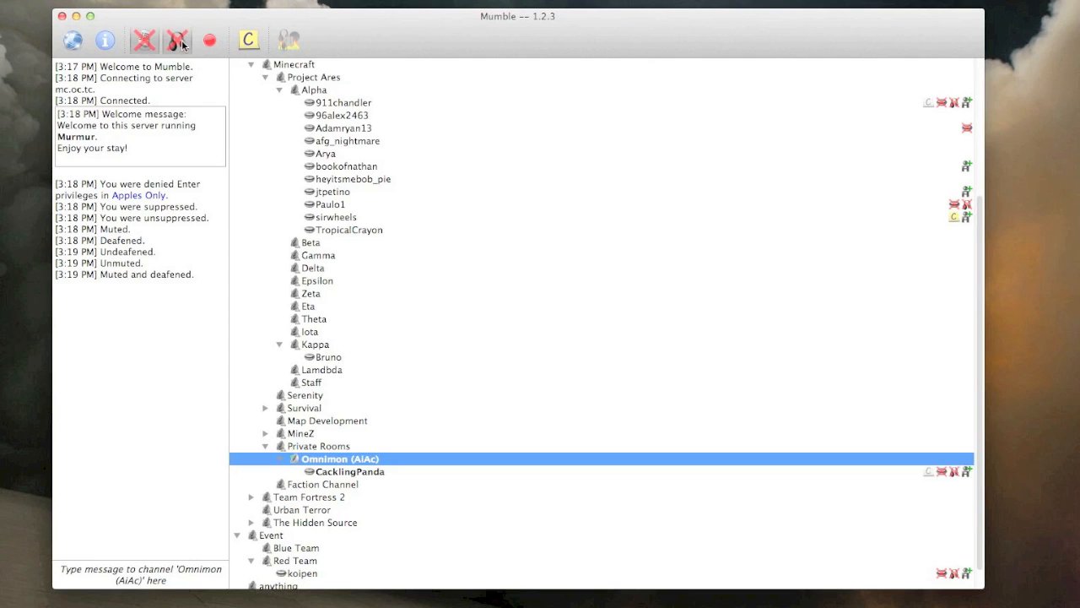
pyautogui.click(178, 41)
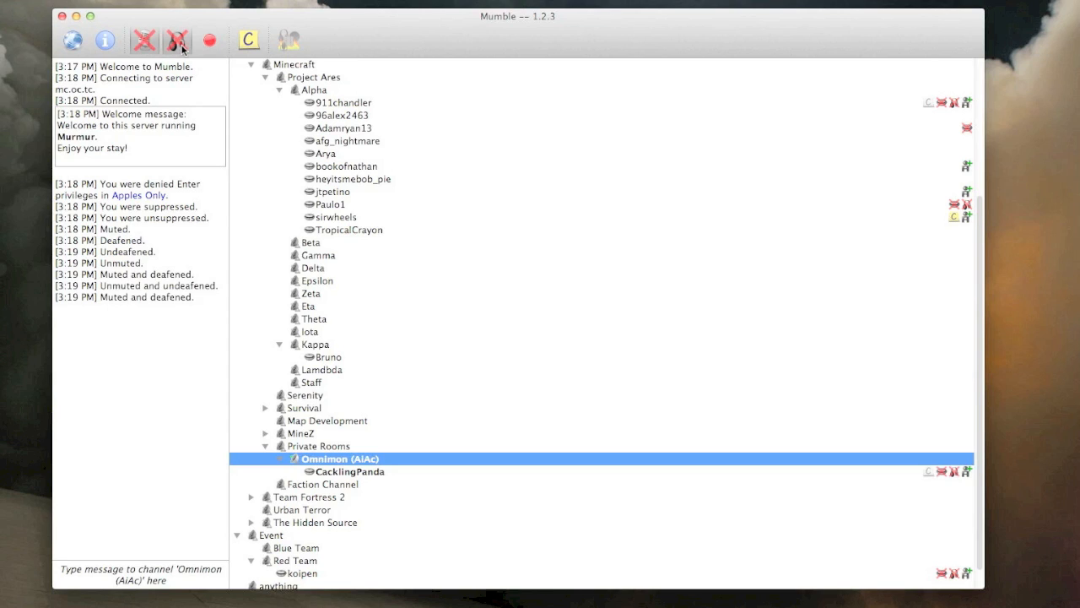
pyautogui.click(175, 41)
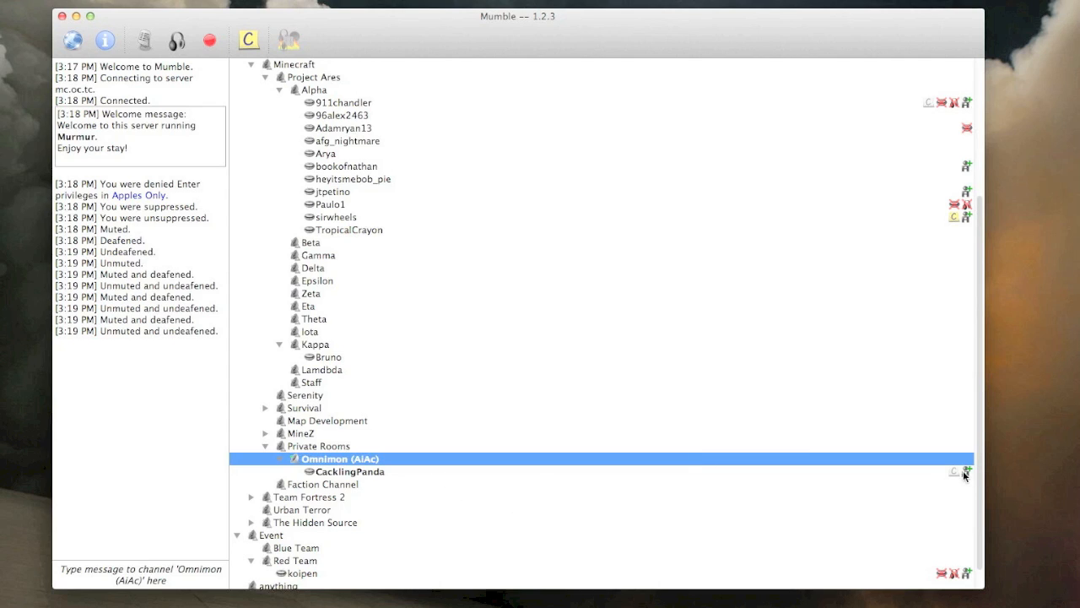
pyautogui.click(350, 471)
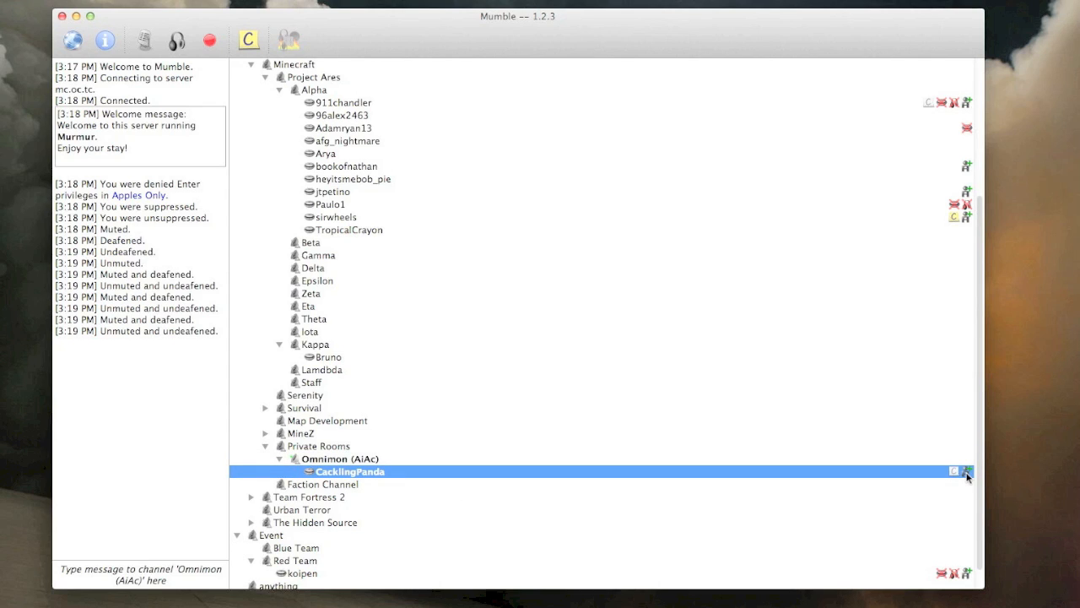
pyautogui.moveTo(363, 476)
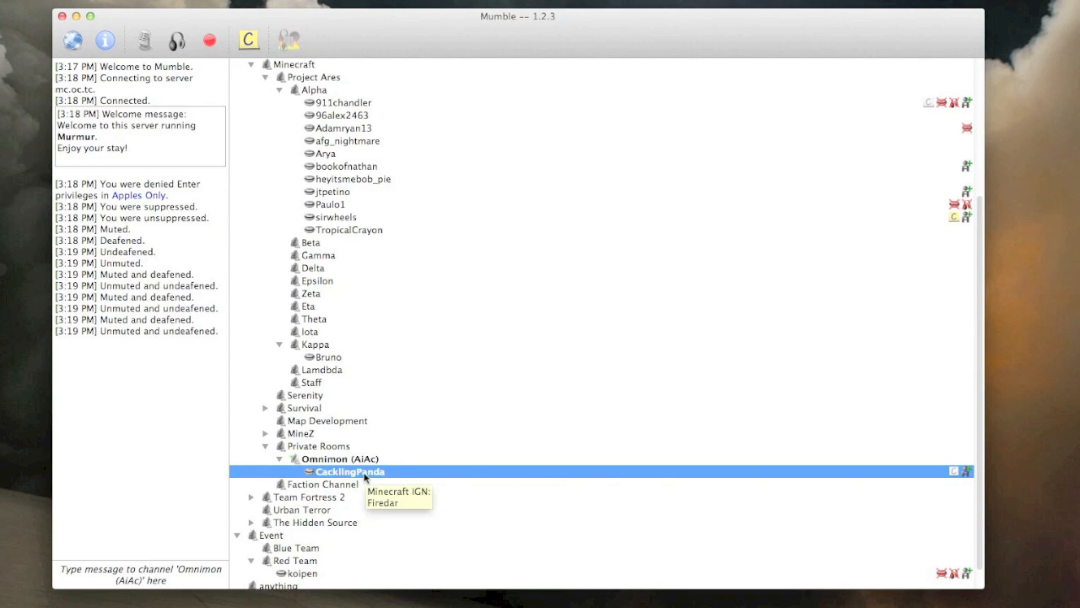
pyautogui.moveTo(341, 454)
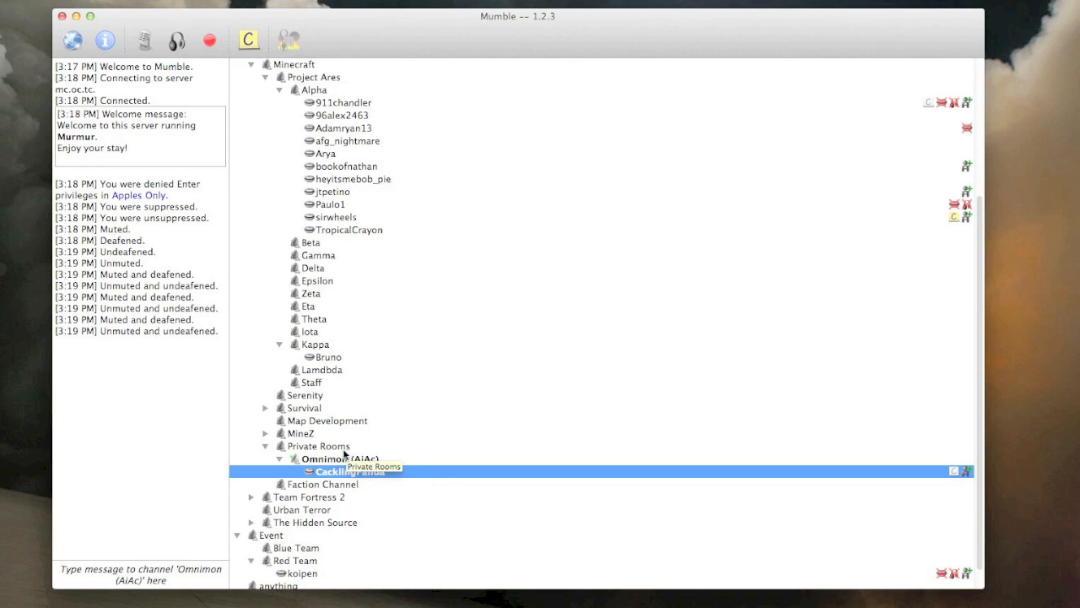
pyautogui.rightClick(346, 469)
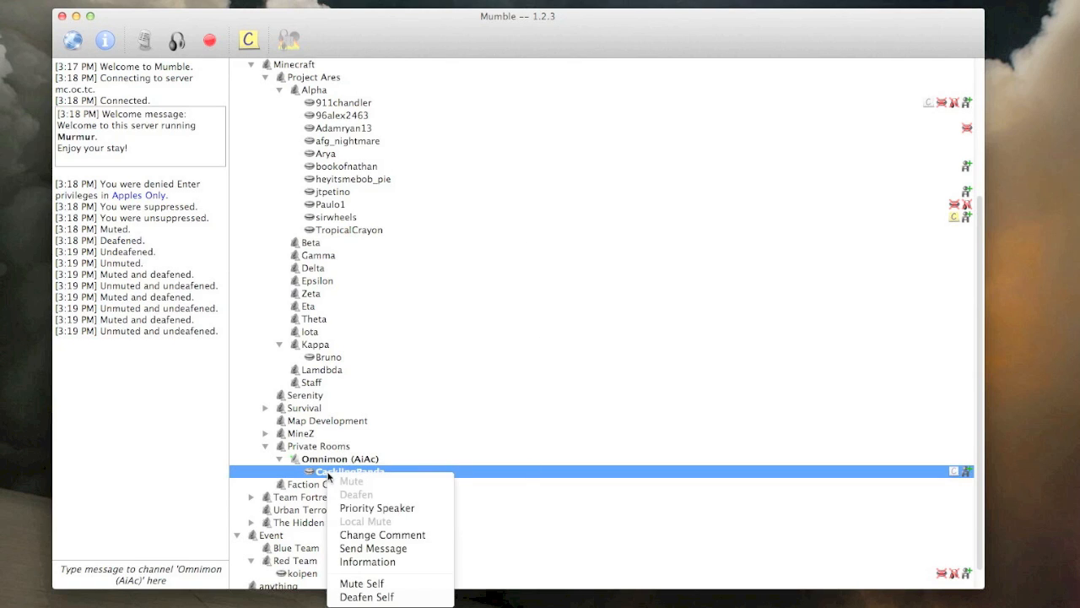
pyautogui.moveTo(356, 486)
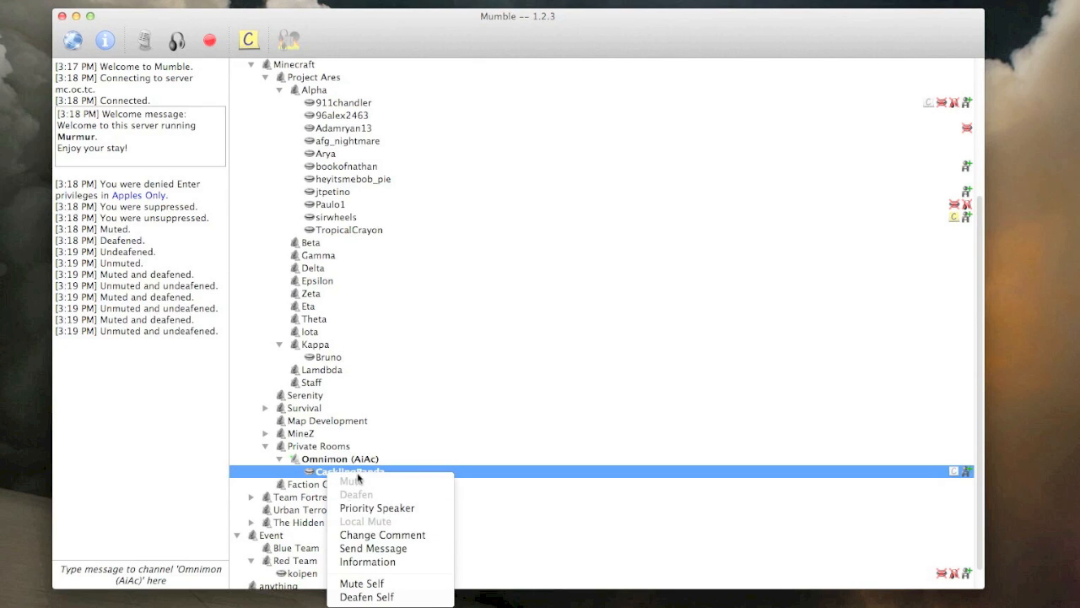
pyautogui.moveTo(368, 560)
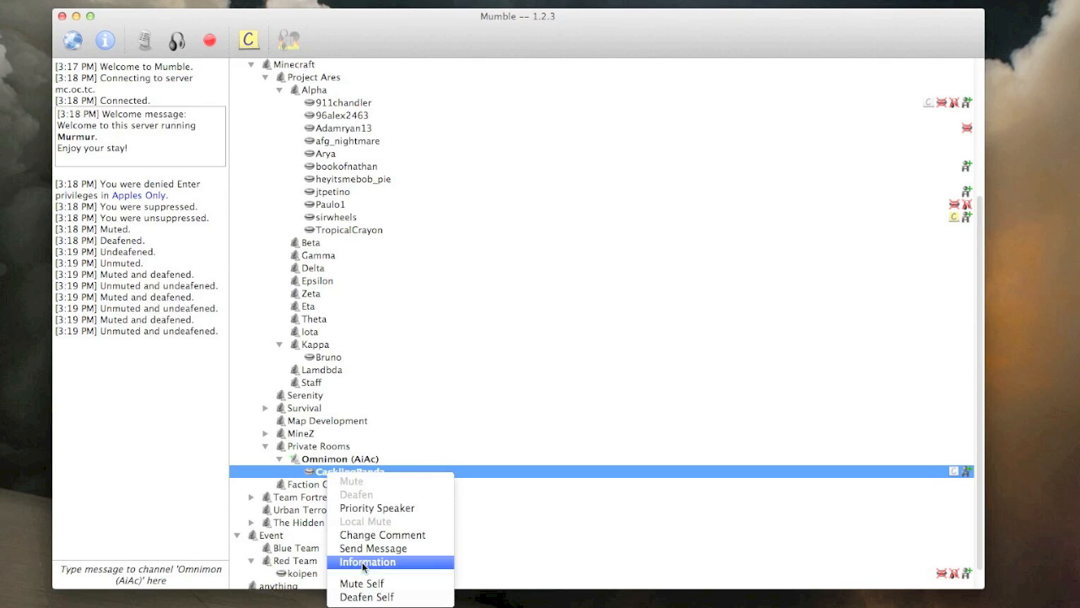
pyautogui.moveTo(382, 534)
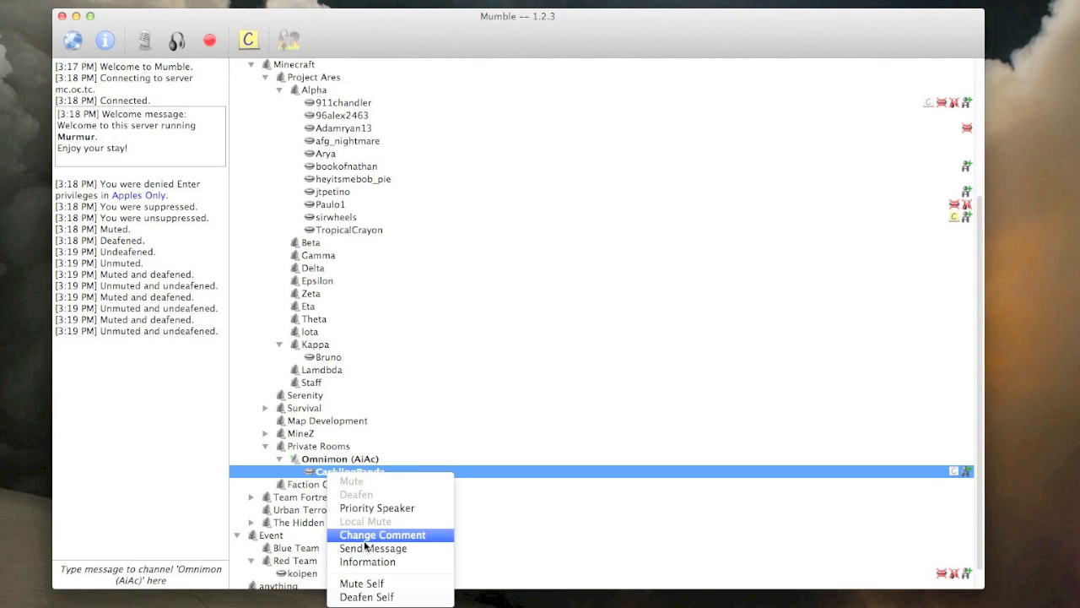
pyautogui.click(519, 393)
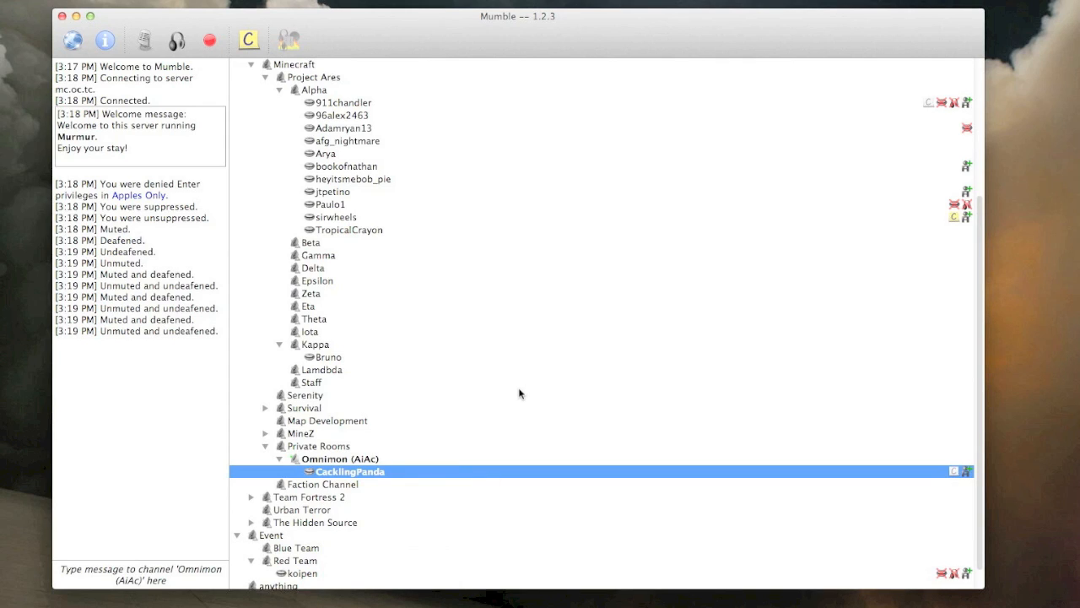
pyautogui.moveTo(152, 59)
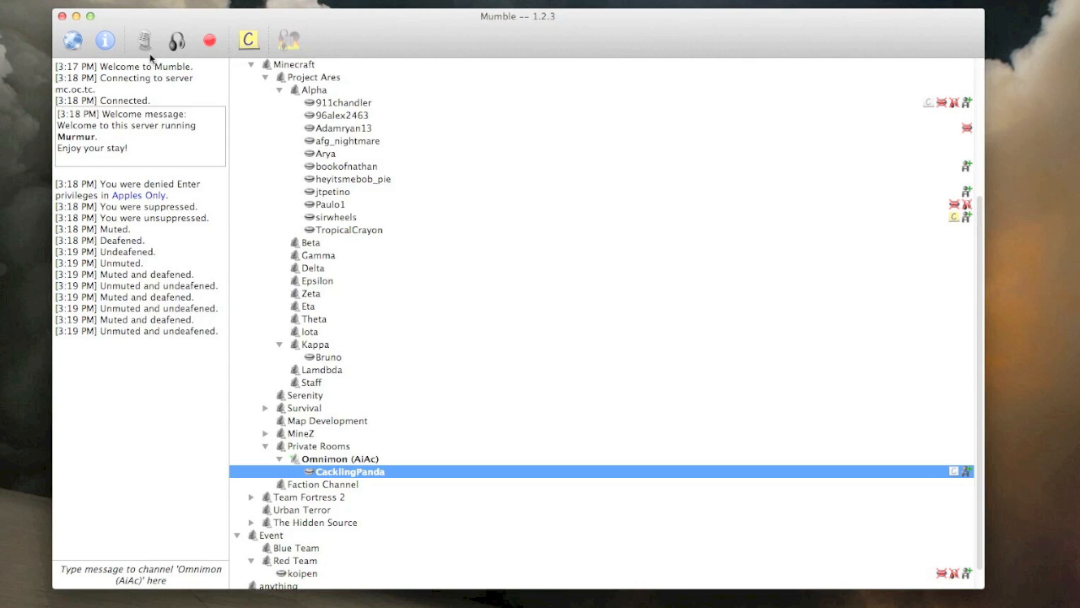
# - Add a Push-to-Talk shortcut entry in Settings > Shortcuts without binding a key, then save
pyautogui.click(34, 0)
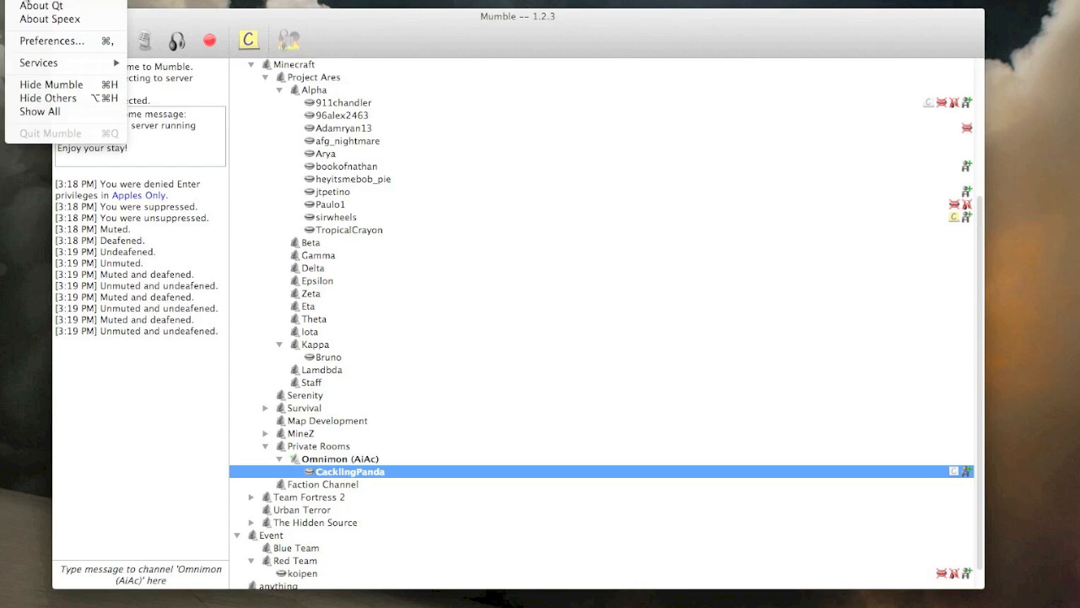
pyautogui.click(51, 41)
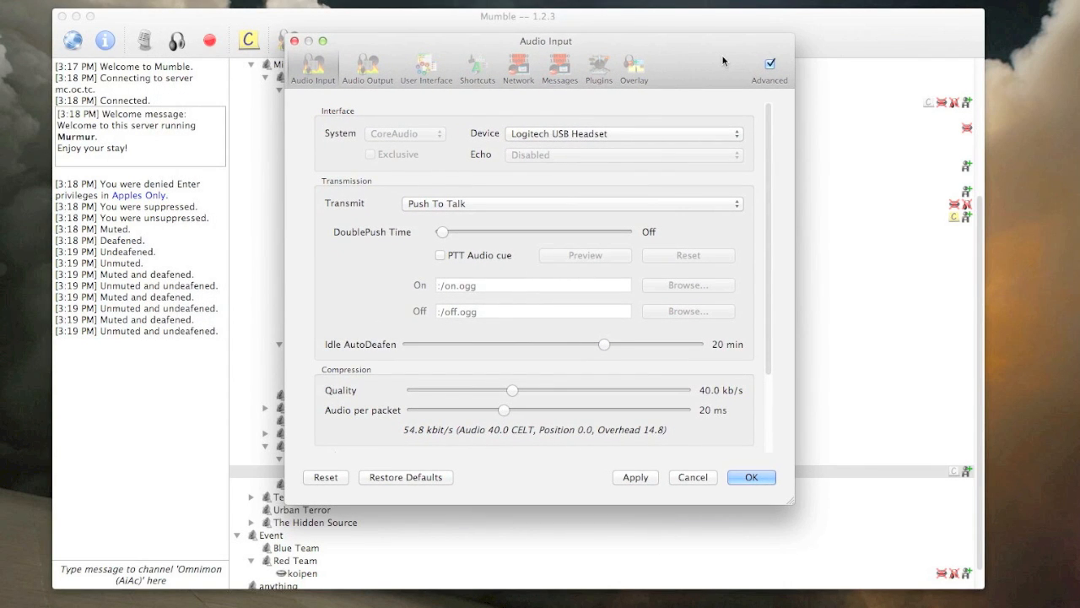
pyautogui.moveTo(486, 81)
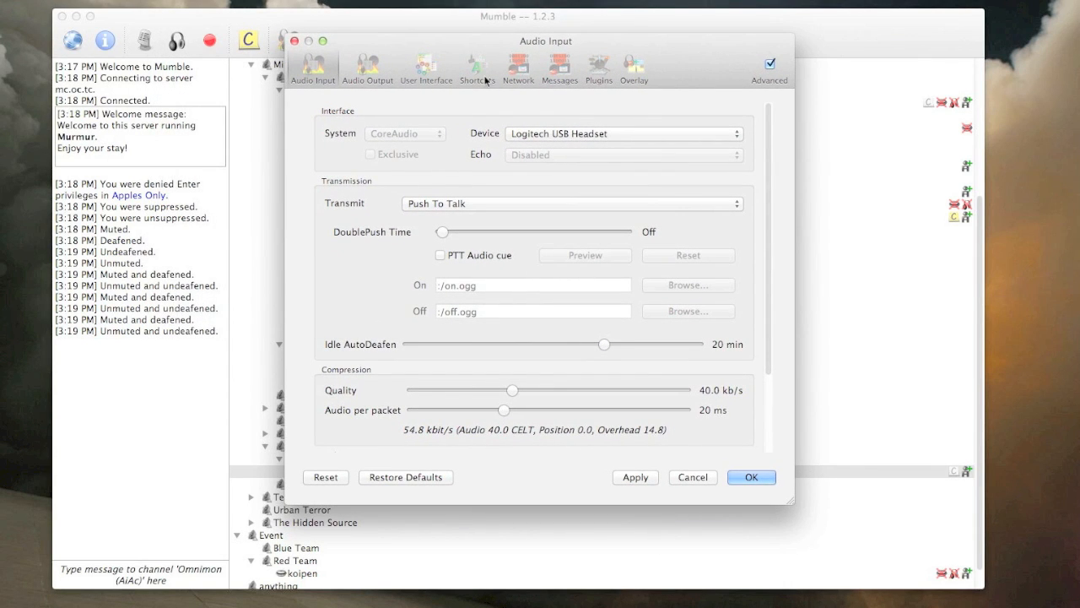
pyautogui.click(476, 67)
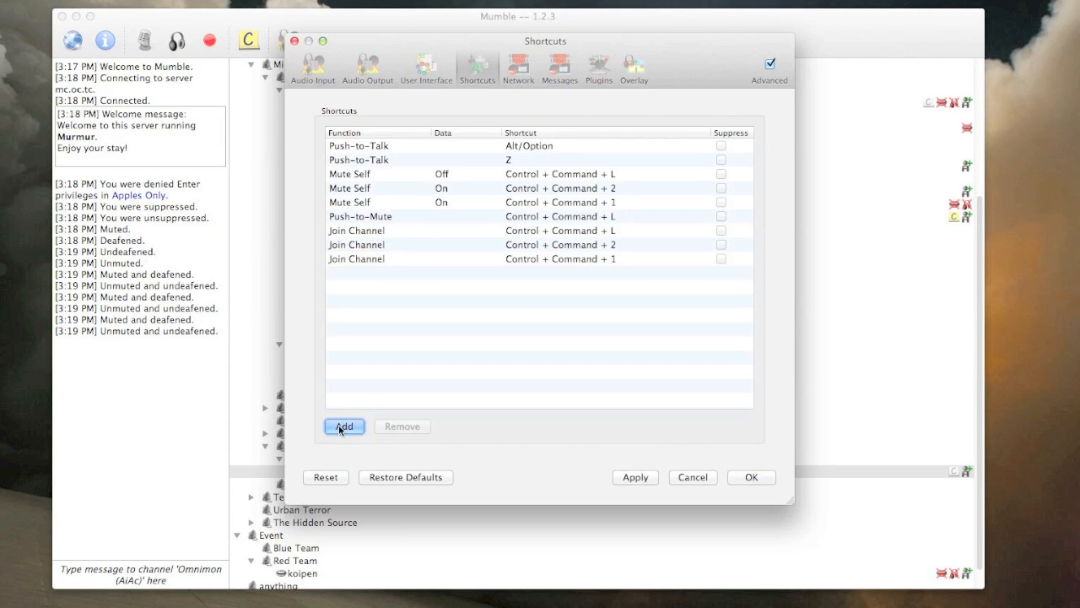
pyautogui.click(344, 425)
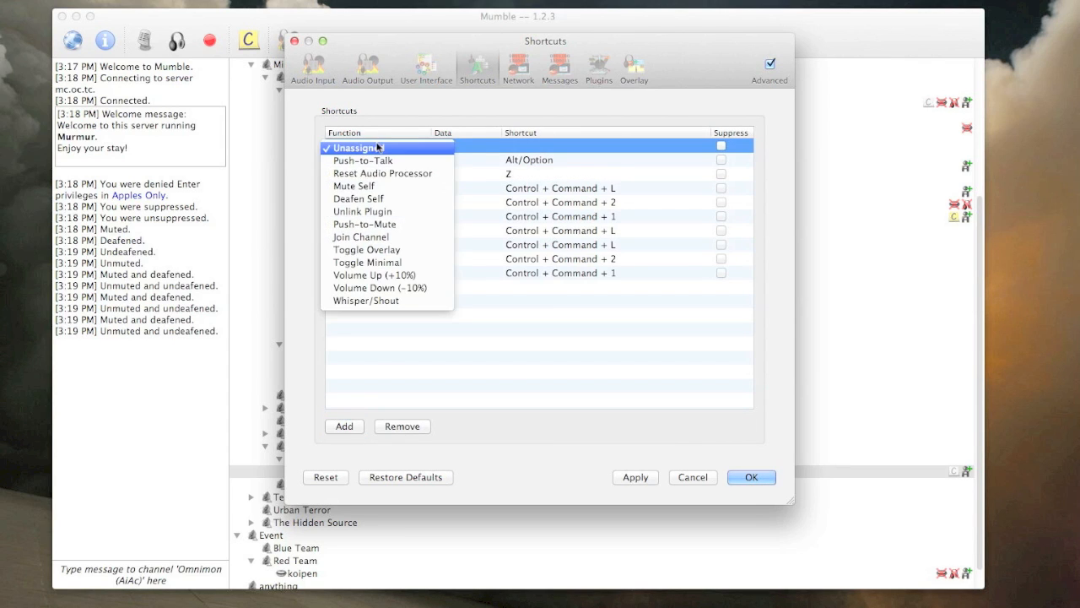
pyautogui.click(362, 160)
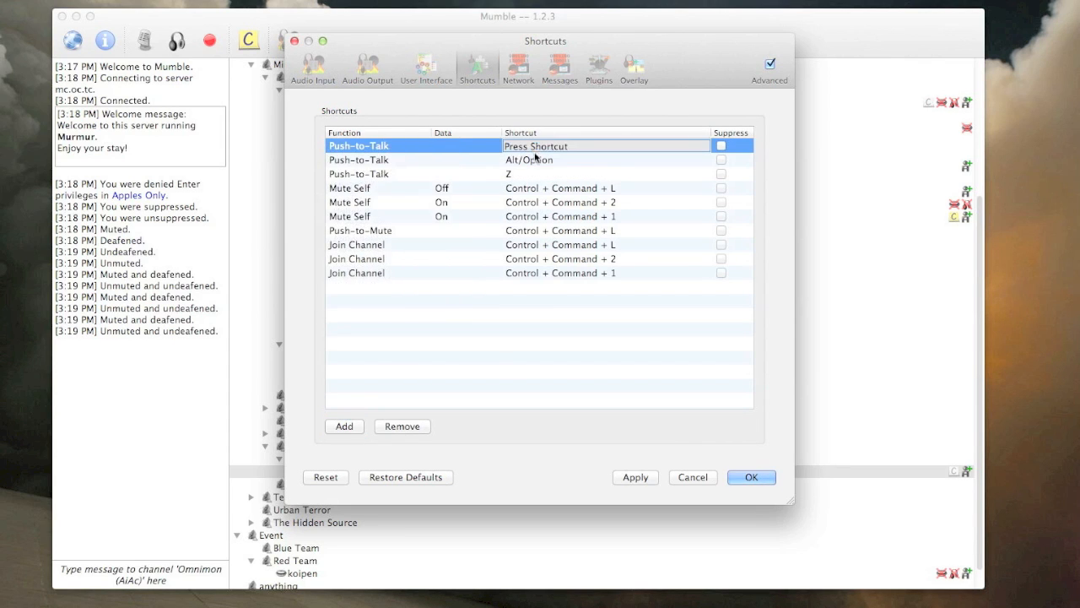
pyautogui.click(402, 425)
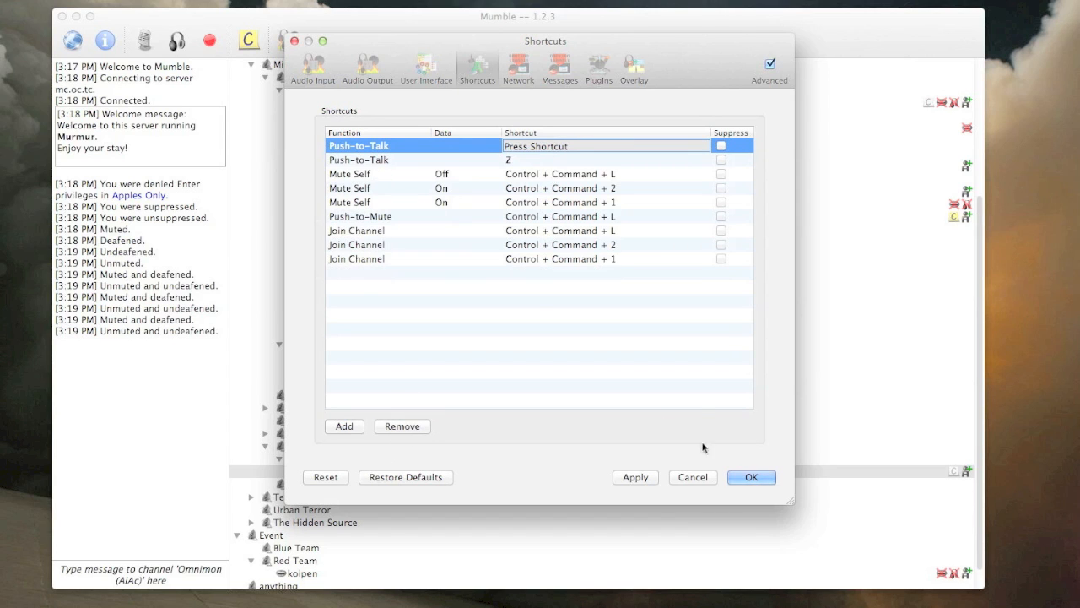
pyautogui.click(750, 476)
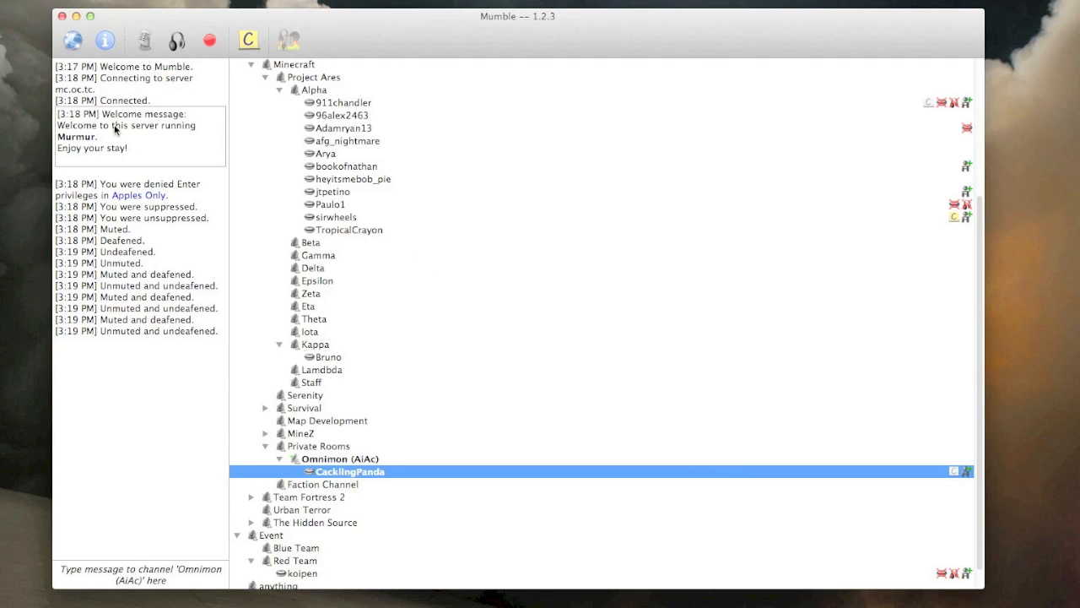
pyautogui.doubleClick(331, 205)
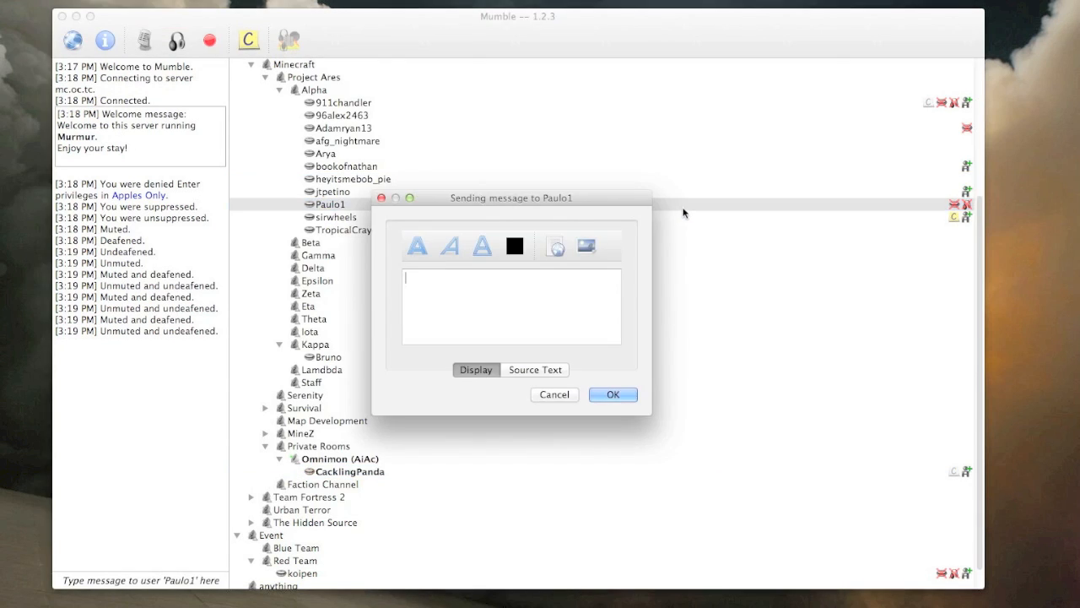
pyautogui.click(554, 395)
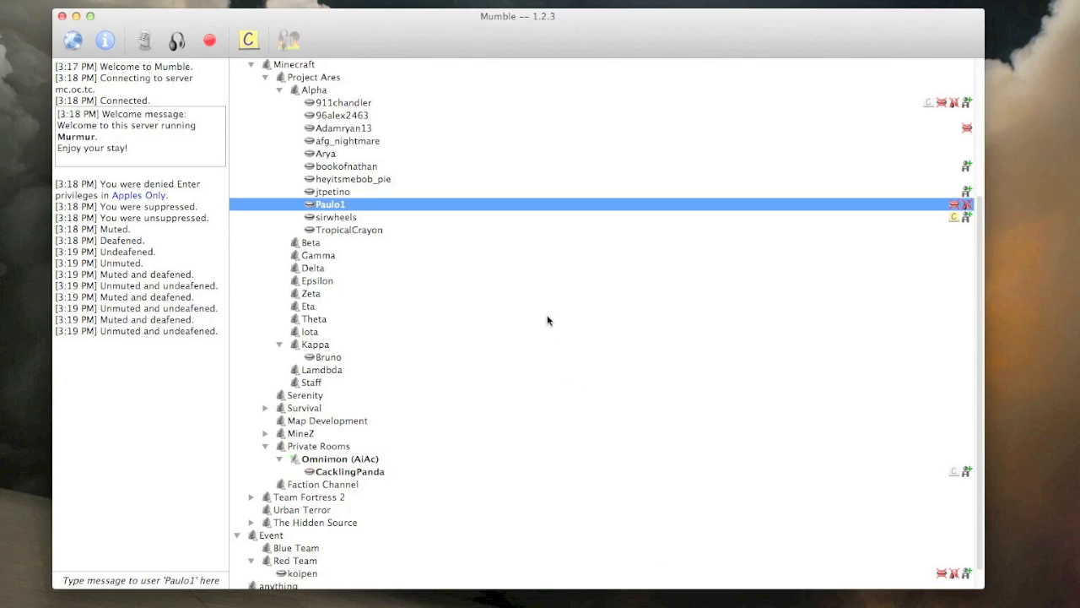
pyautogui.moveTo(549, 319)
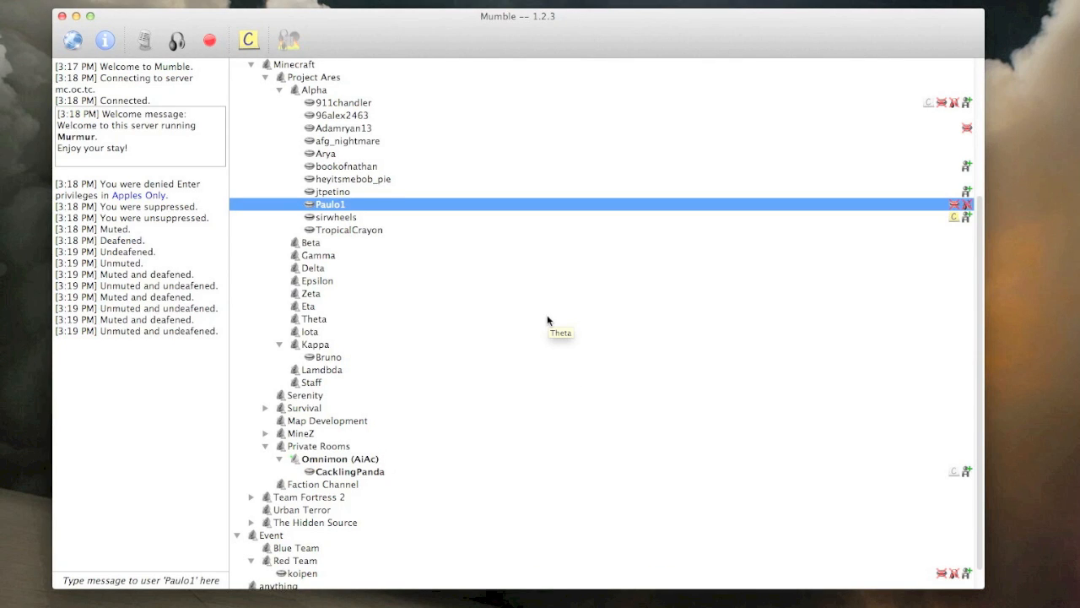
pyautogui.moveTo(447, 298)
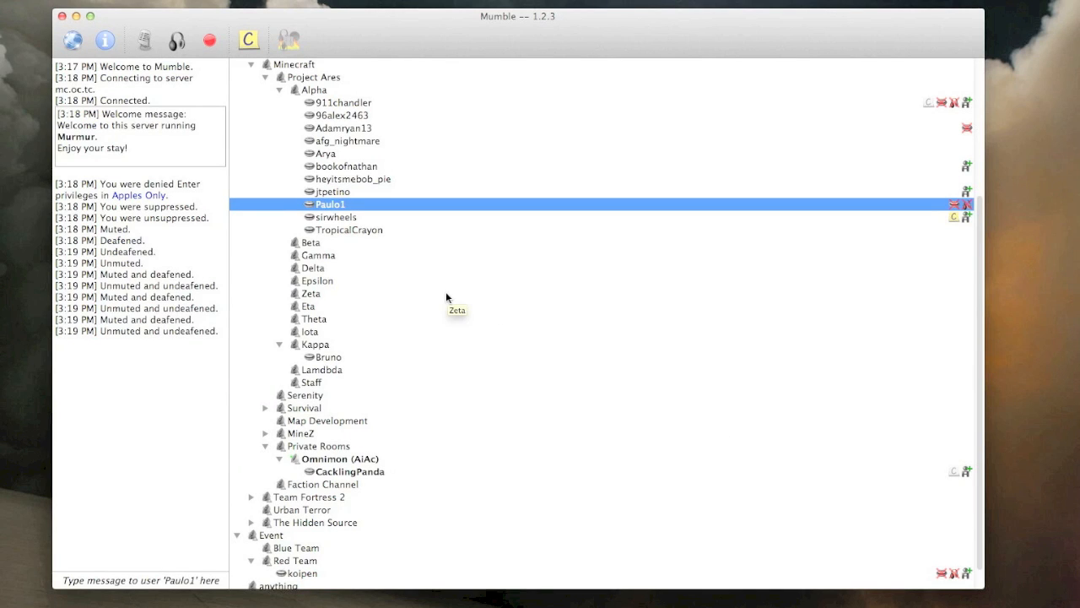
pyautogui.moveTo(446, 297)
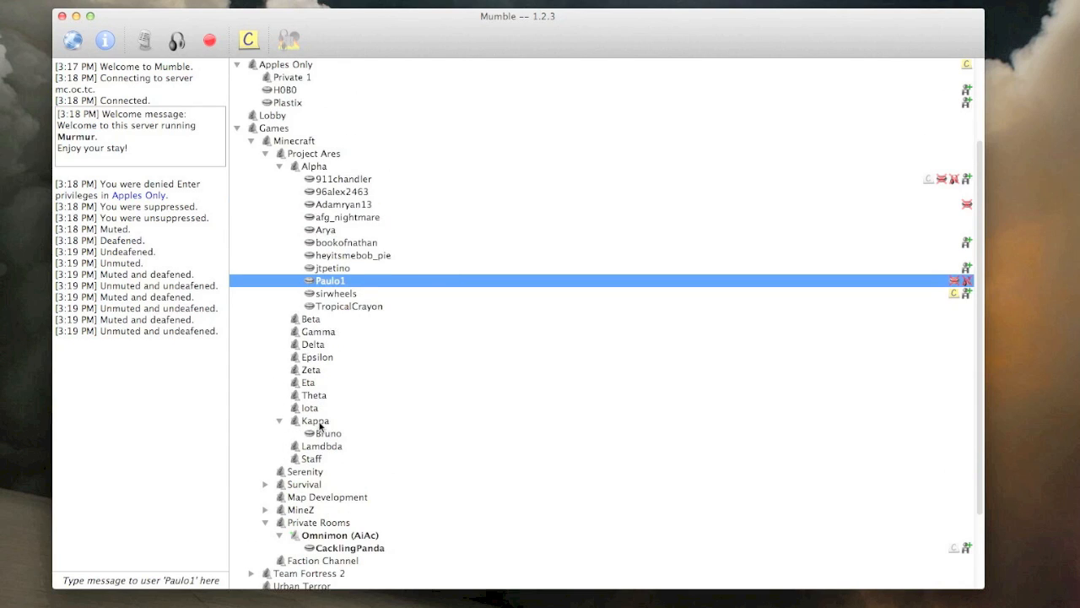
pyautogui.moveTo(311, 319)
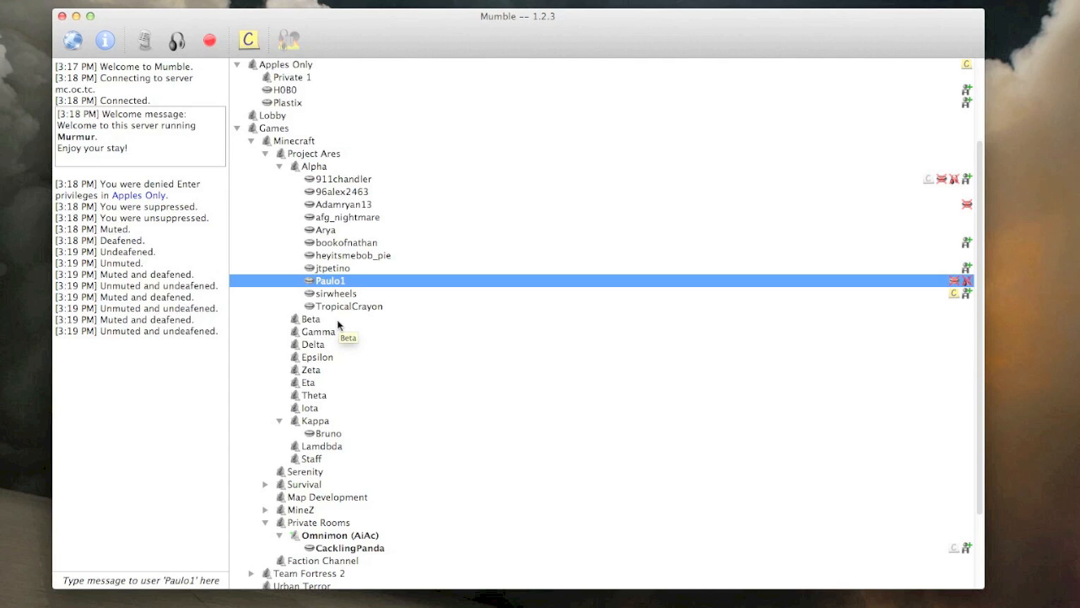
pyautogui.moveTo(336, 334)
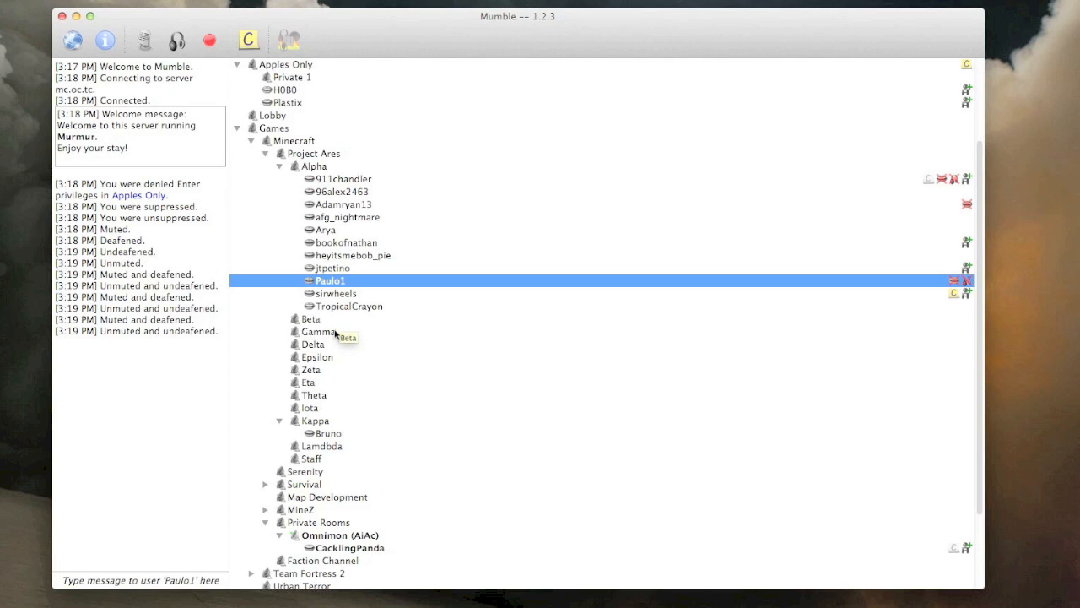
pyautogui.scroll(-3)
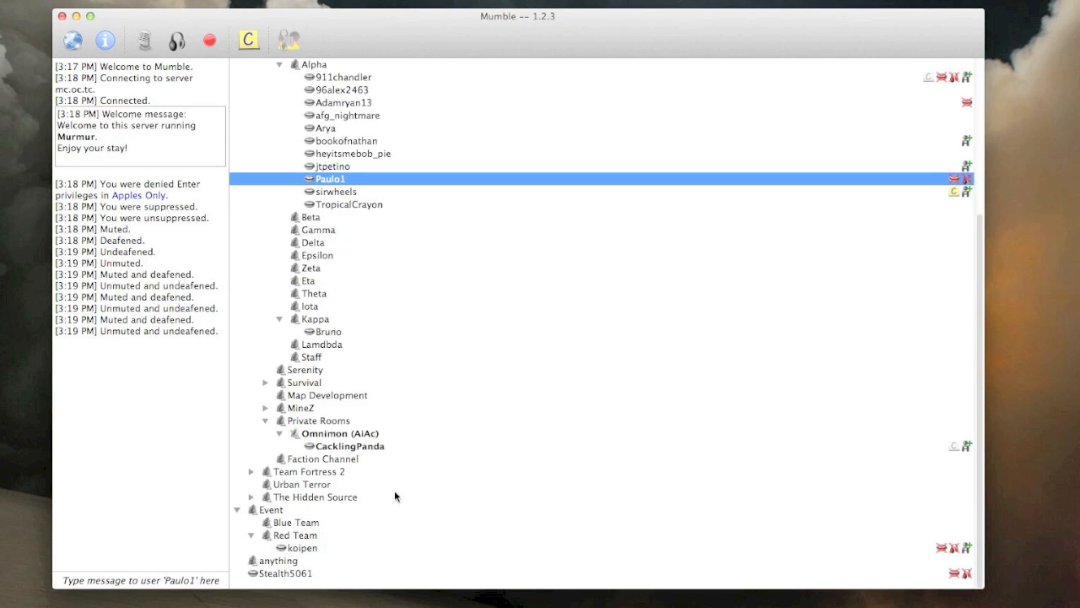
pyautogui.moveTo(474, 380)
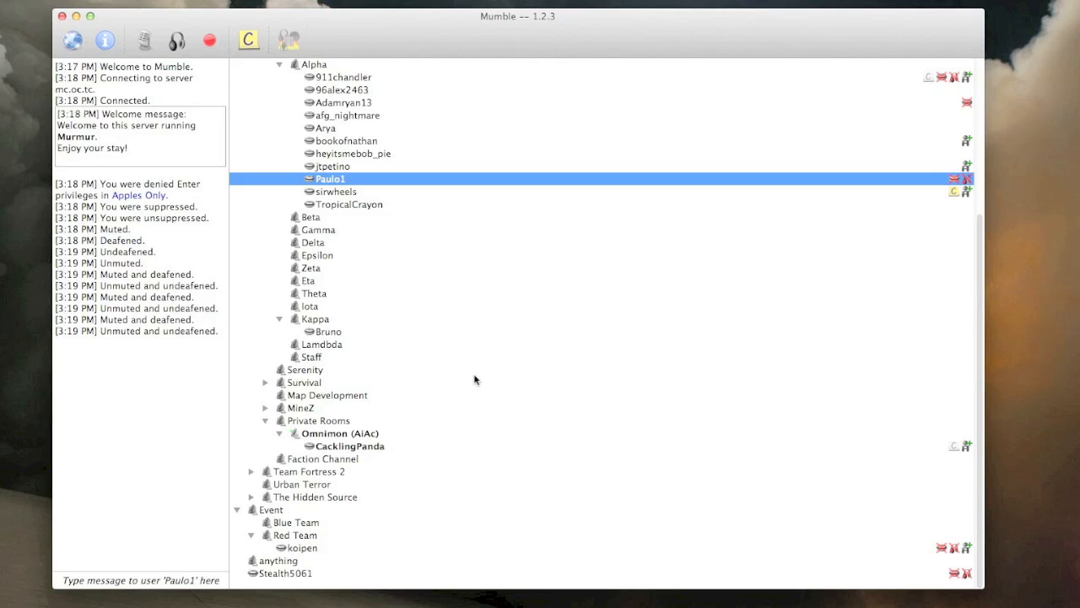
pyautogui.scroll(3)
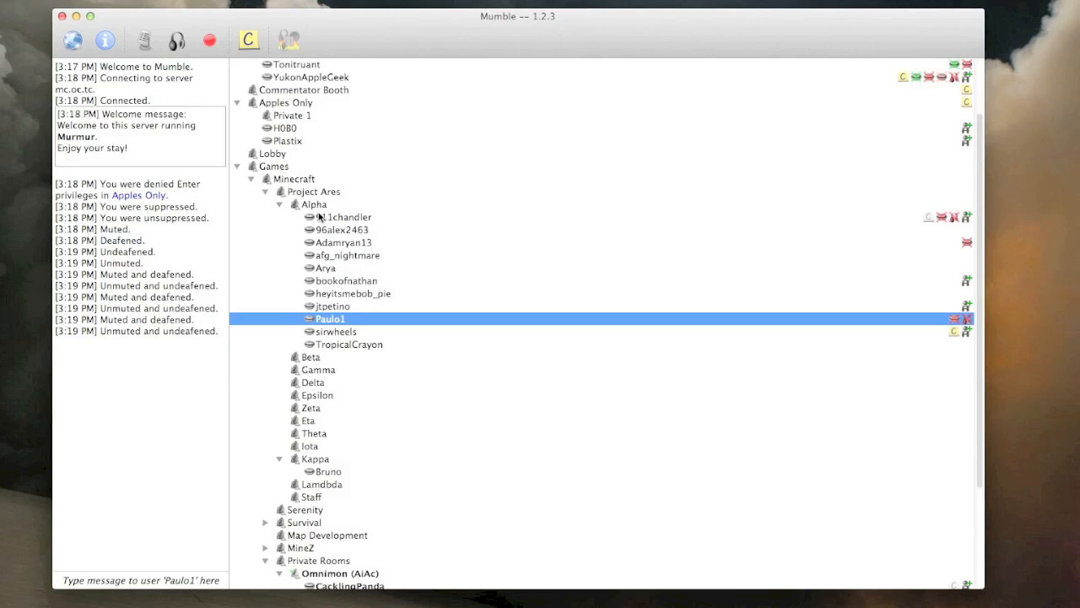
pyautogui.moveTo(354, 239)
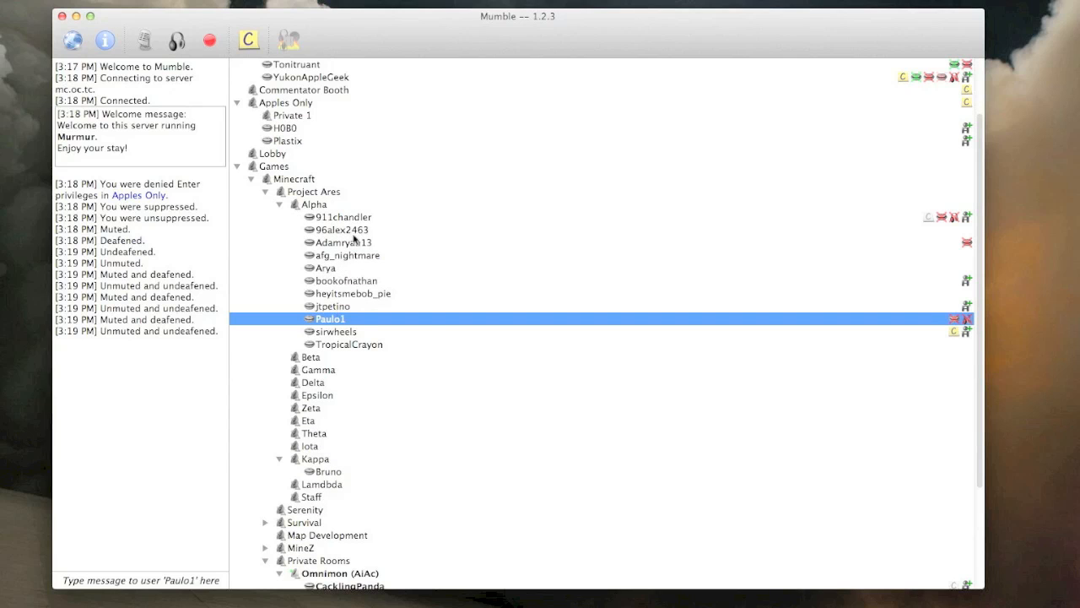
pyautogui.scroll(-3)
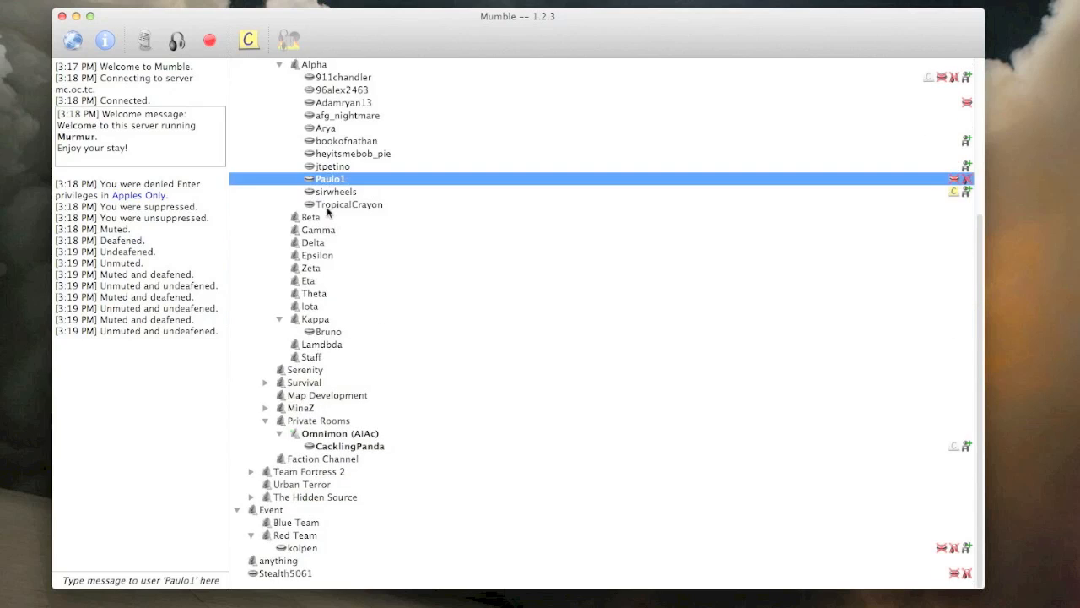
pyautogui.moveTo(344, 247)
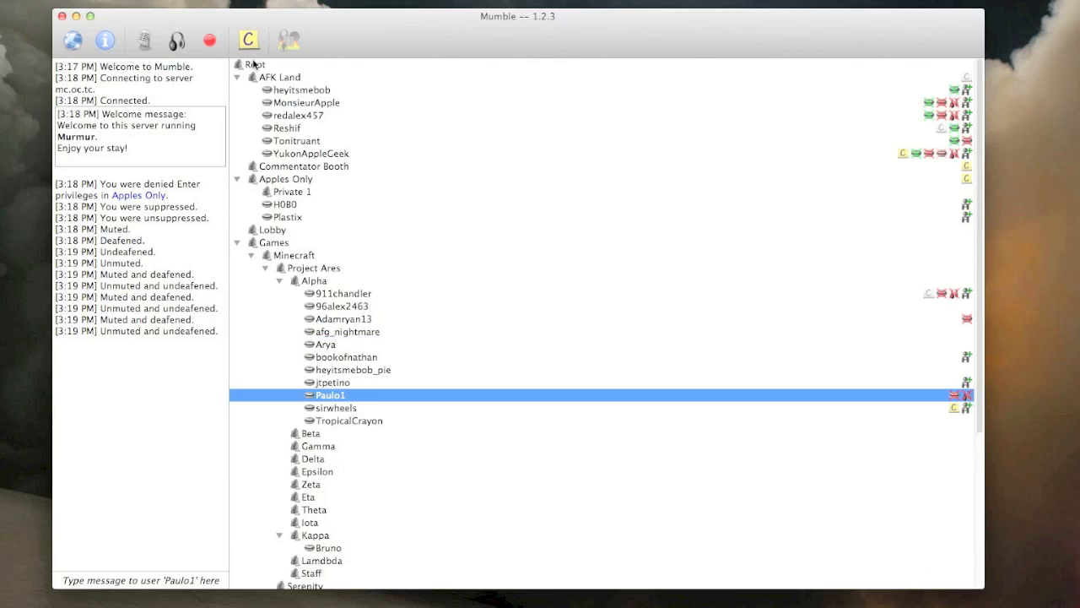
pyautogui.scroll(-3)
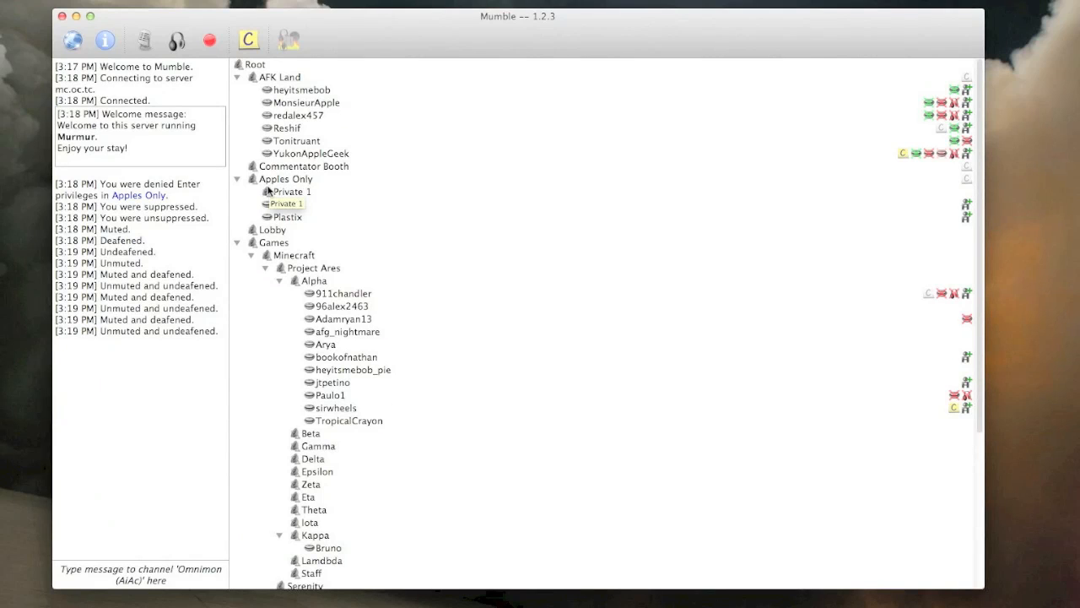
pyautogui.moveTo(435, 196)
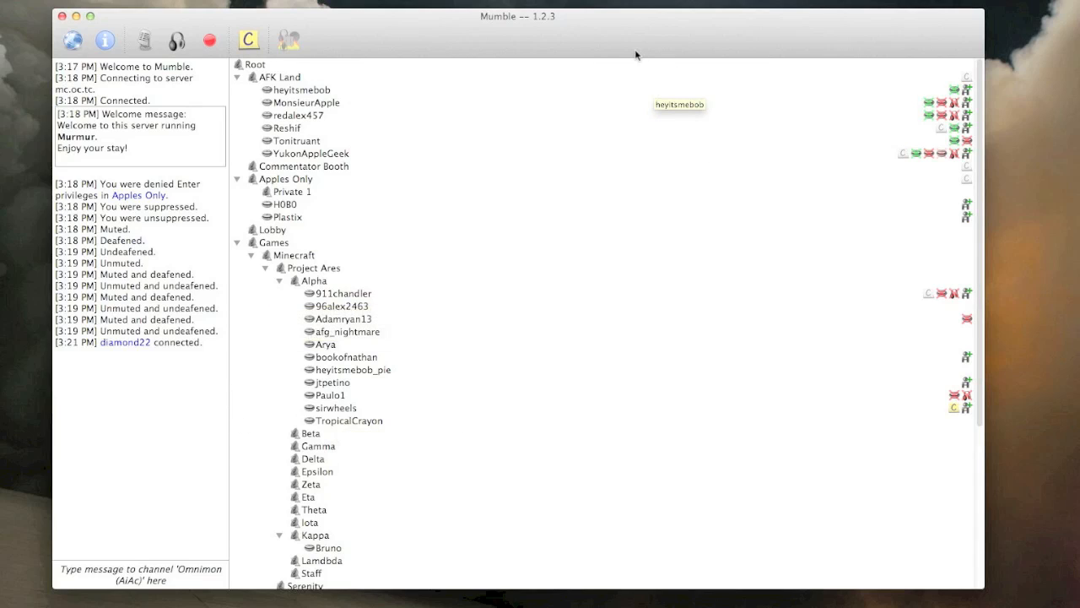
pyautogui.moveTo(658, 55)
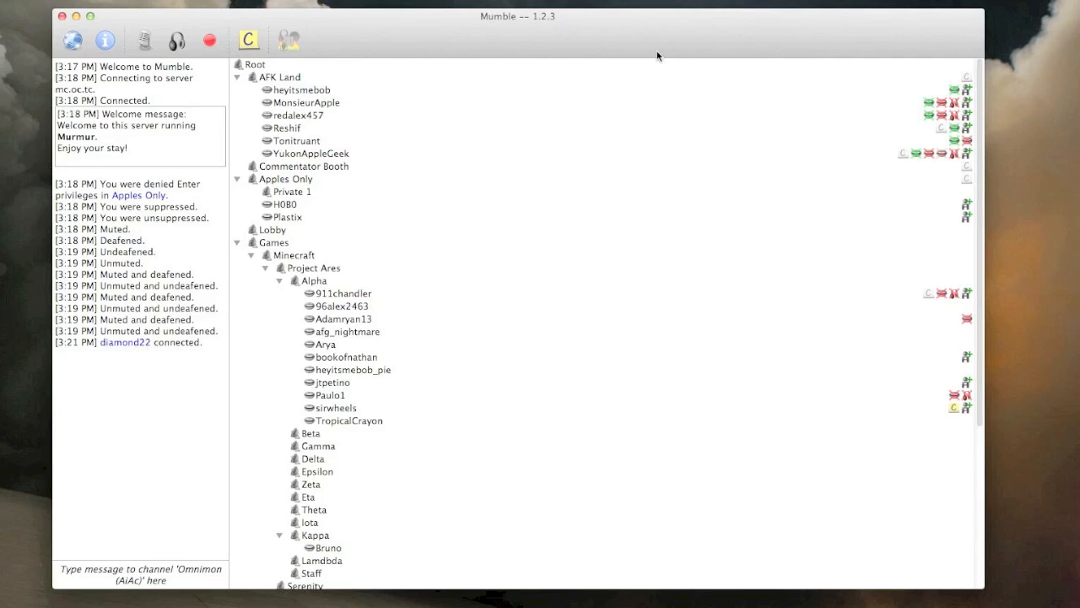
pyautogui.moveTo(498, 47)
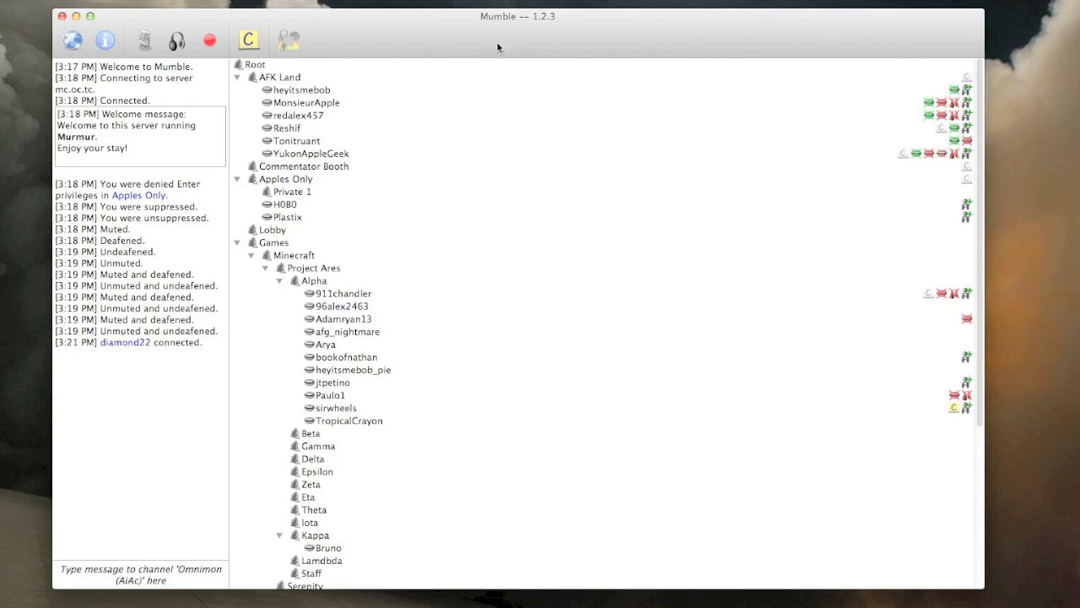
pyautogui.moveTo(398, 43)
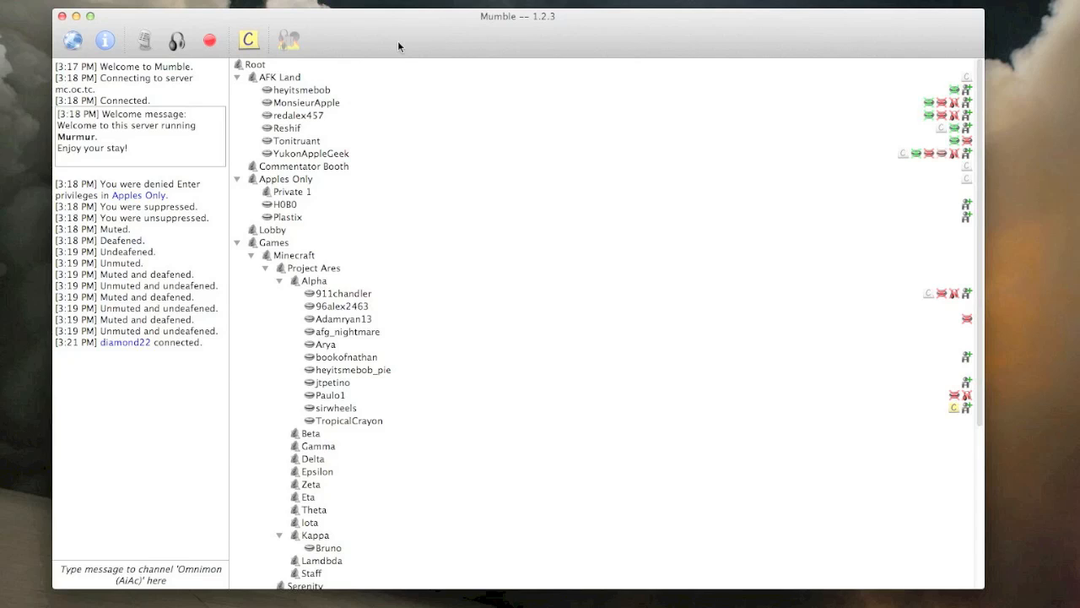